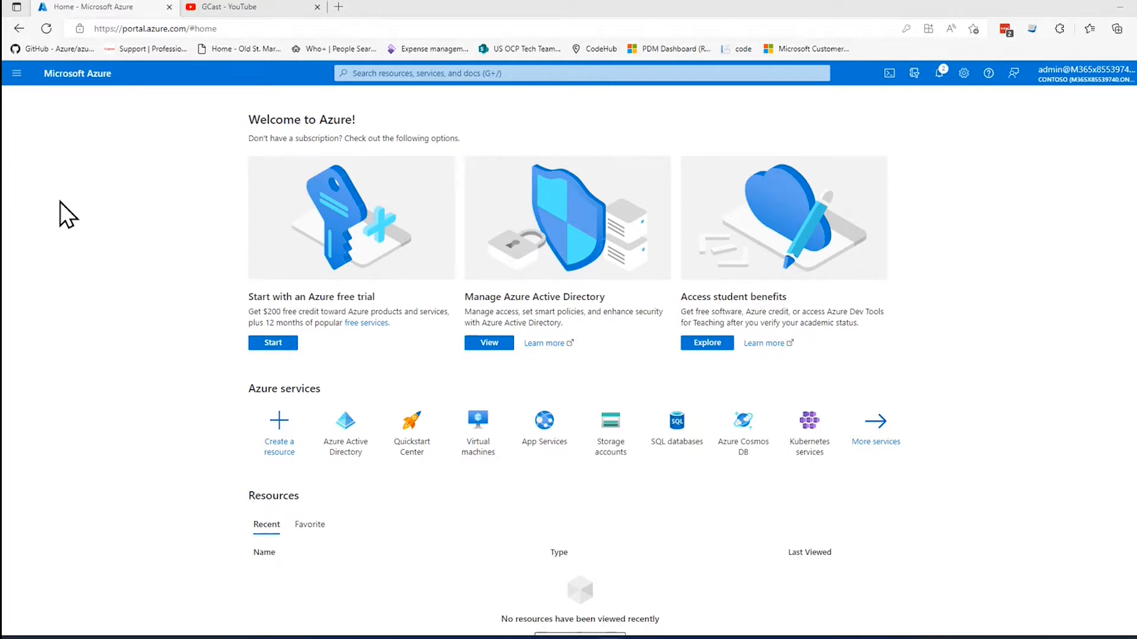
{"action": "mouse_move", "coordinate": [108, 177]}
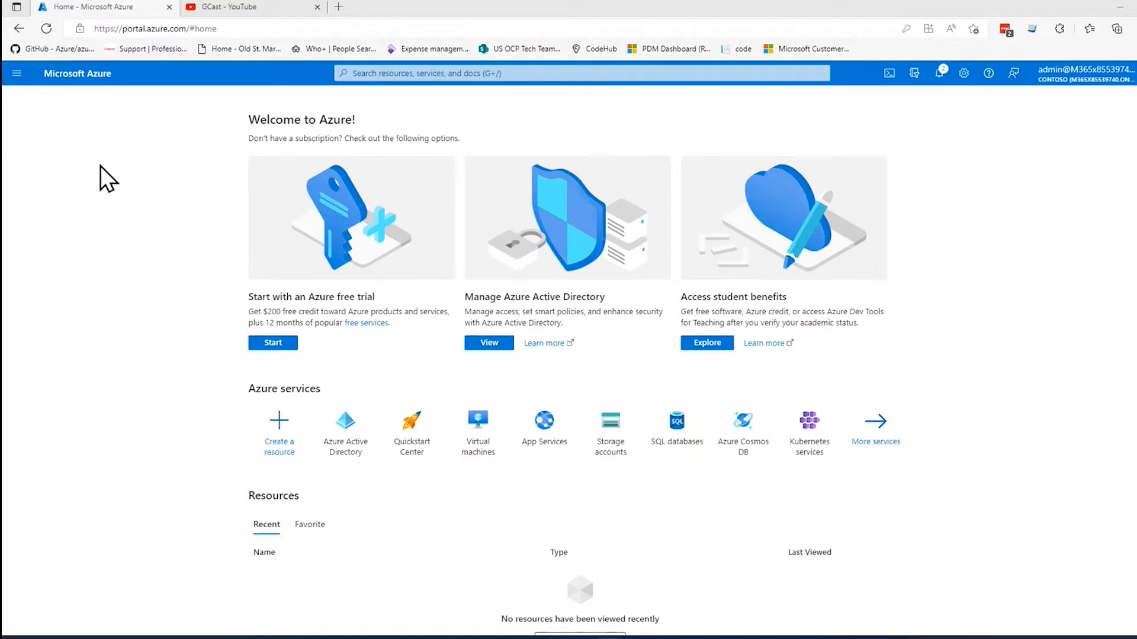
{"action": "mouse_move", "coordinate": [115, 167]}
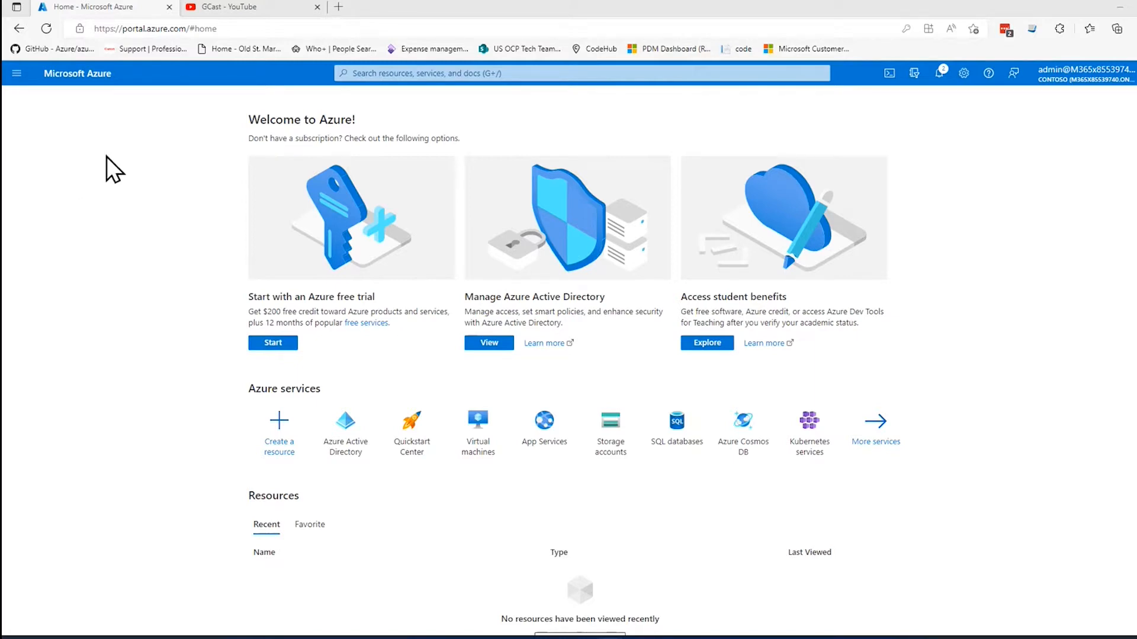
{"action": "mouse_move", "coordinate": [152, 196]}
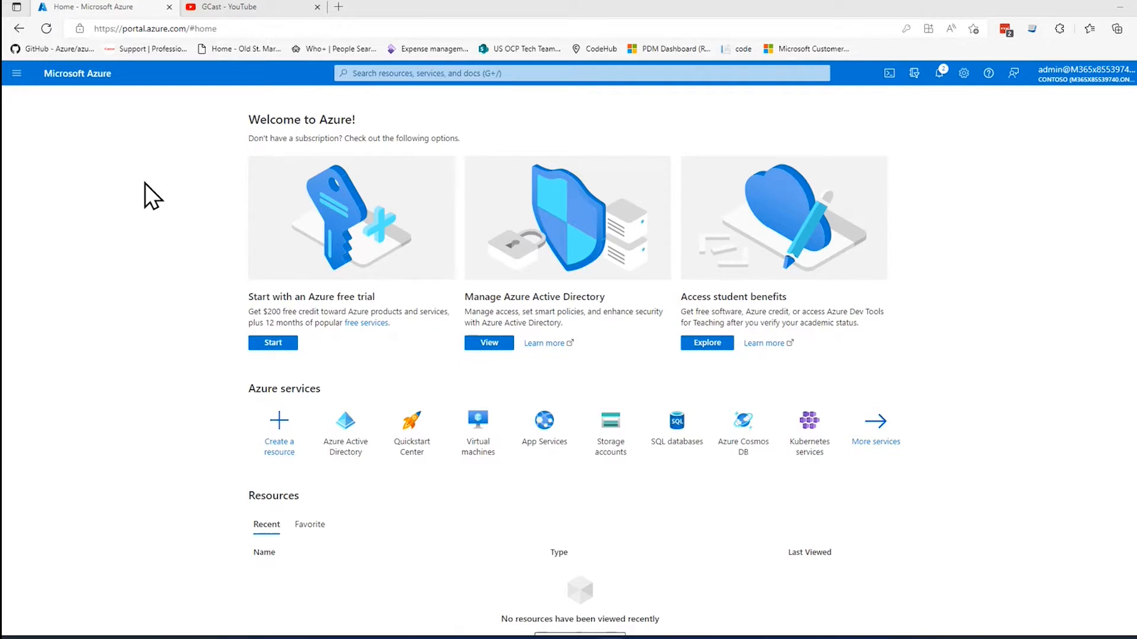
{"action": "mouse_move", "coordinate": [967, 197]}
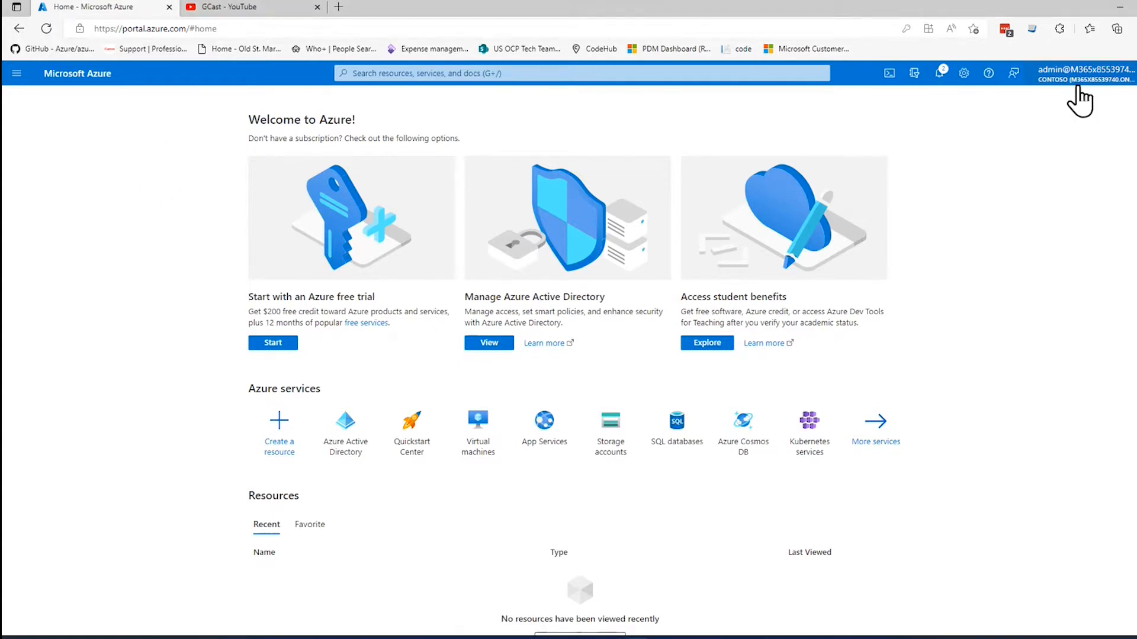
{"action": "mouse_move", "coordinate": [1075, 179]}
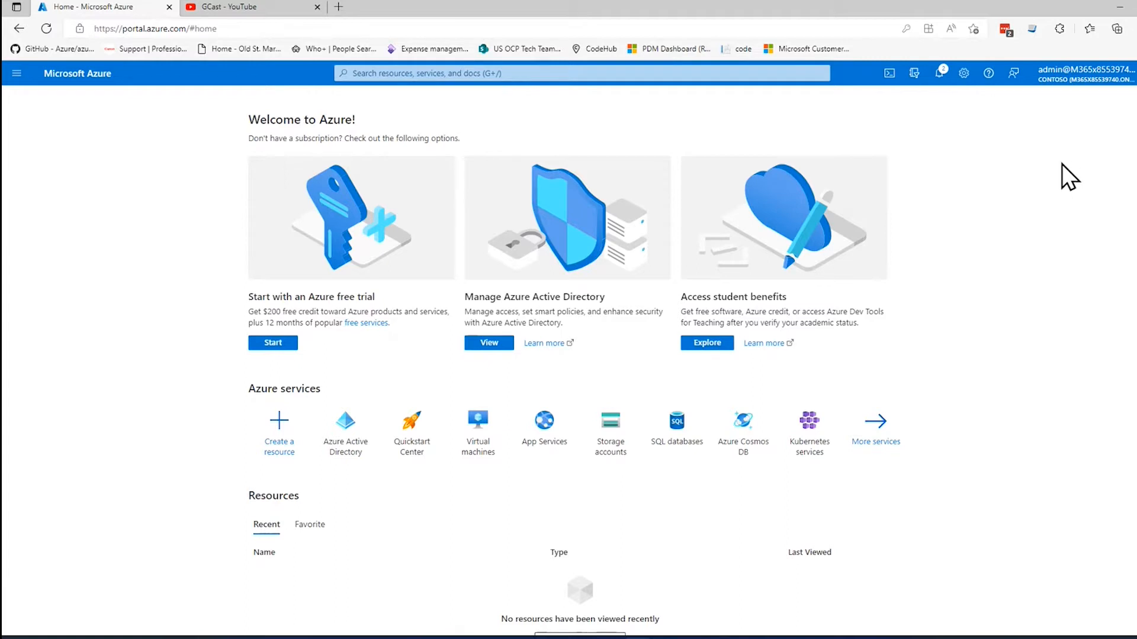
{"action": "mouse_move", "coordinate": [167, 247]}
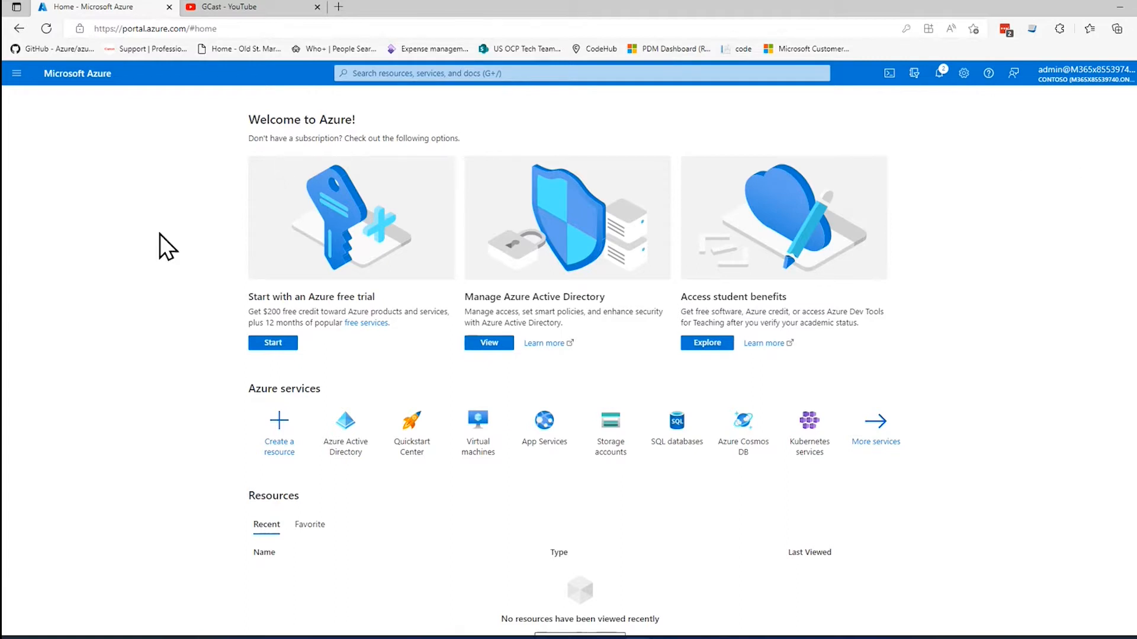
{"action": "mouse_move", "coordinate": [345, 427]}
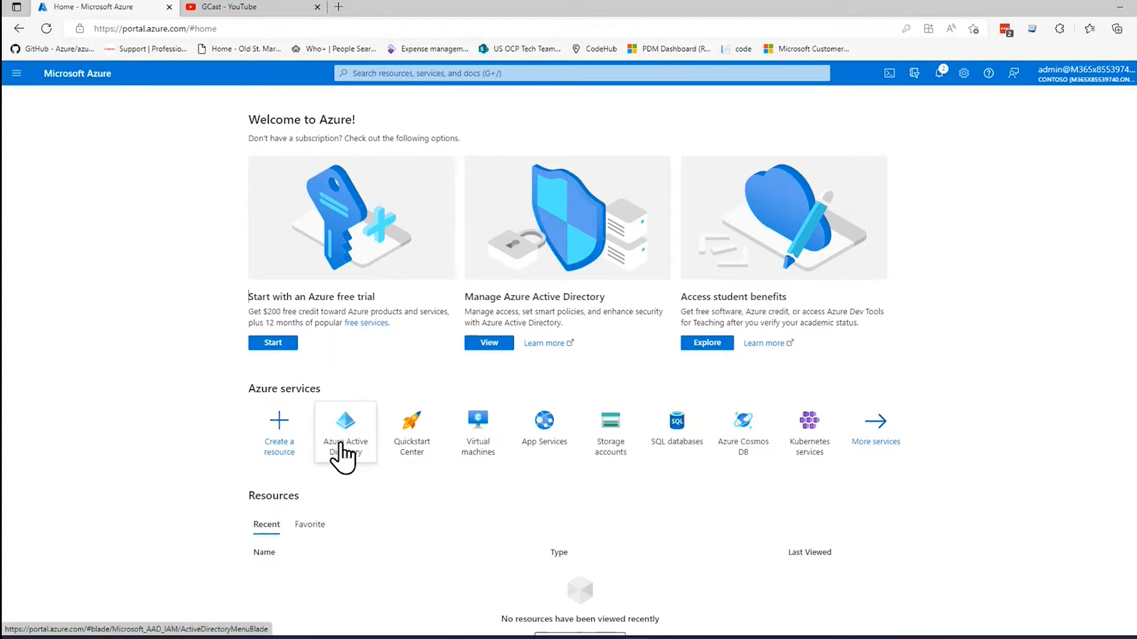
- Search the portal for 'active direct' and open Azure Active Directory
{"action": "left_click", "coordinate": [17, 73]}
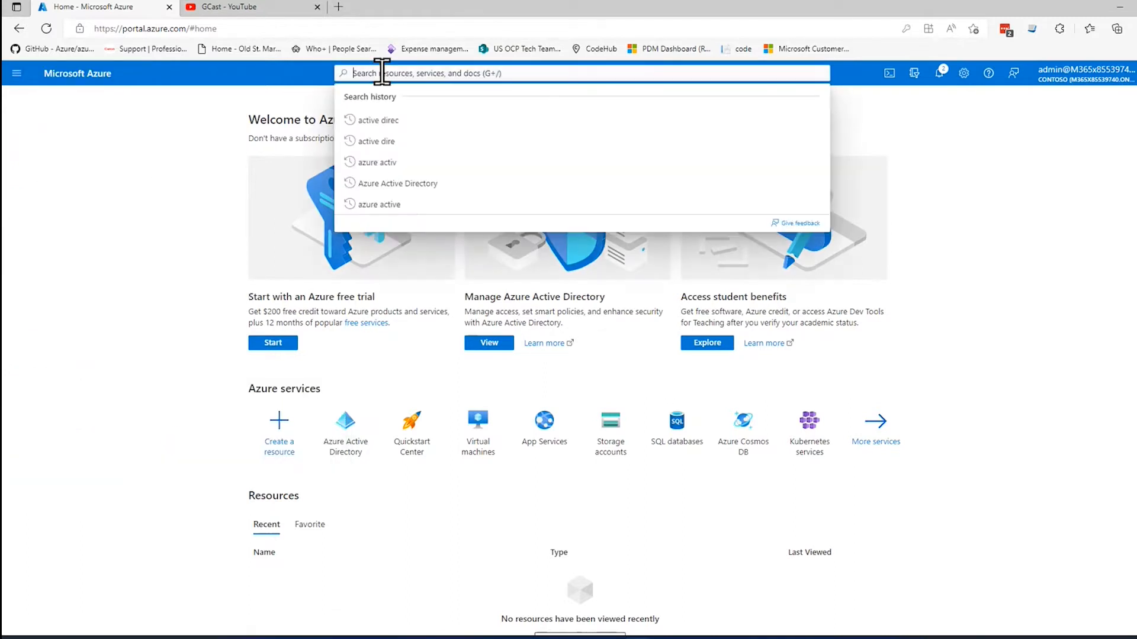
{"action": "type", "text": "active direct"}
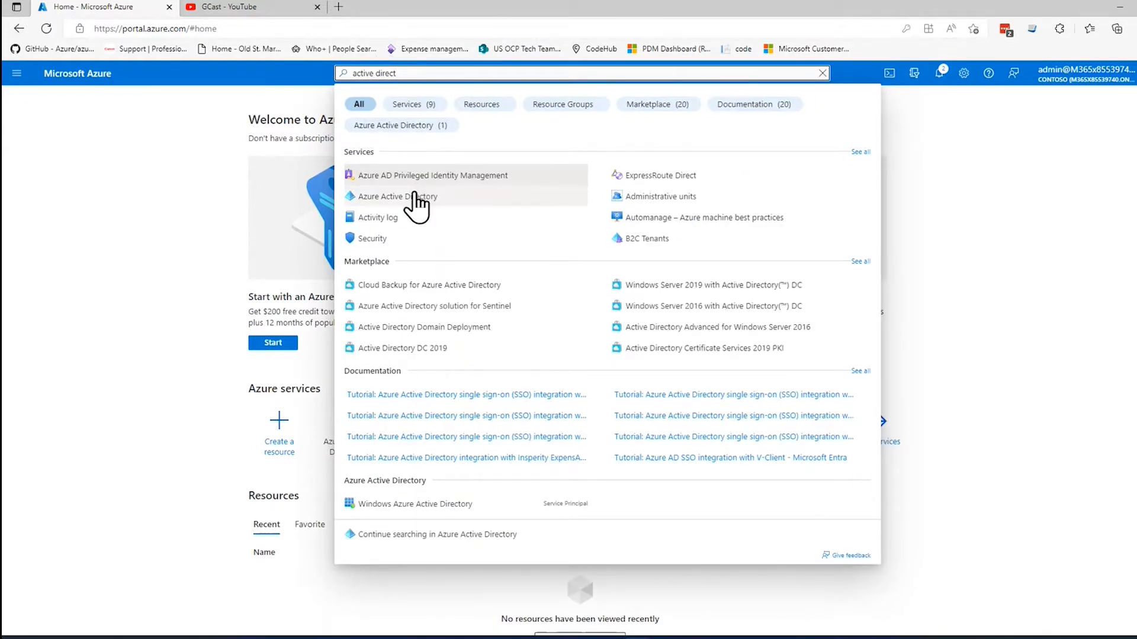
{"action": "left_click", "coordinate": [403, 196]}
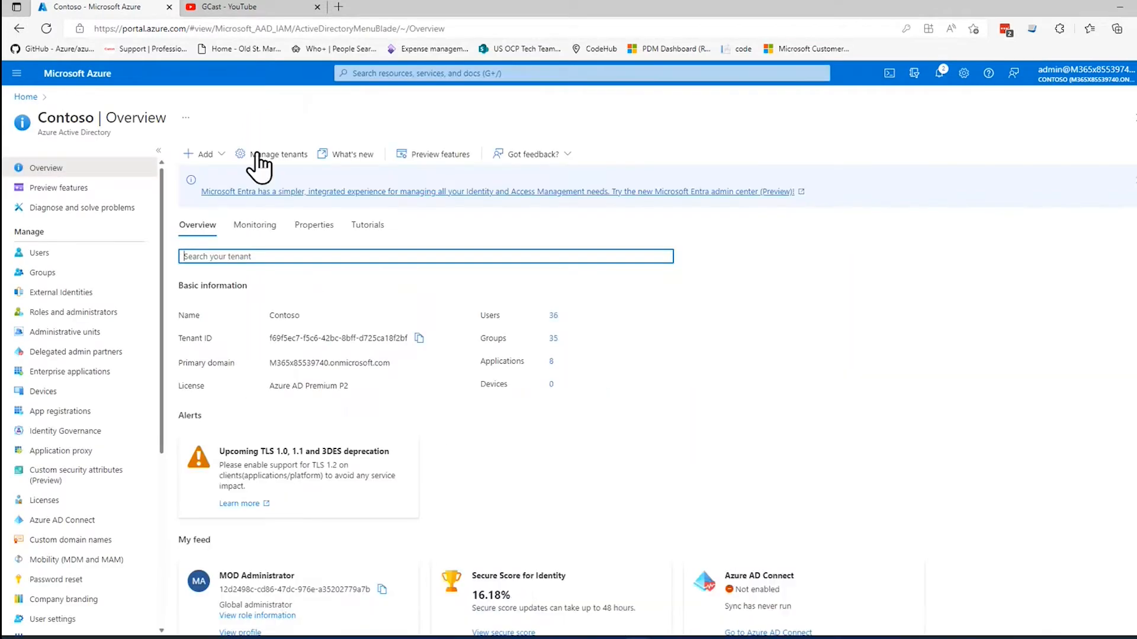
{"action": "mouse_move", "coordinate": [241, 106]}
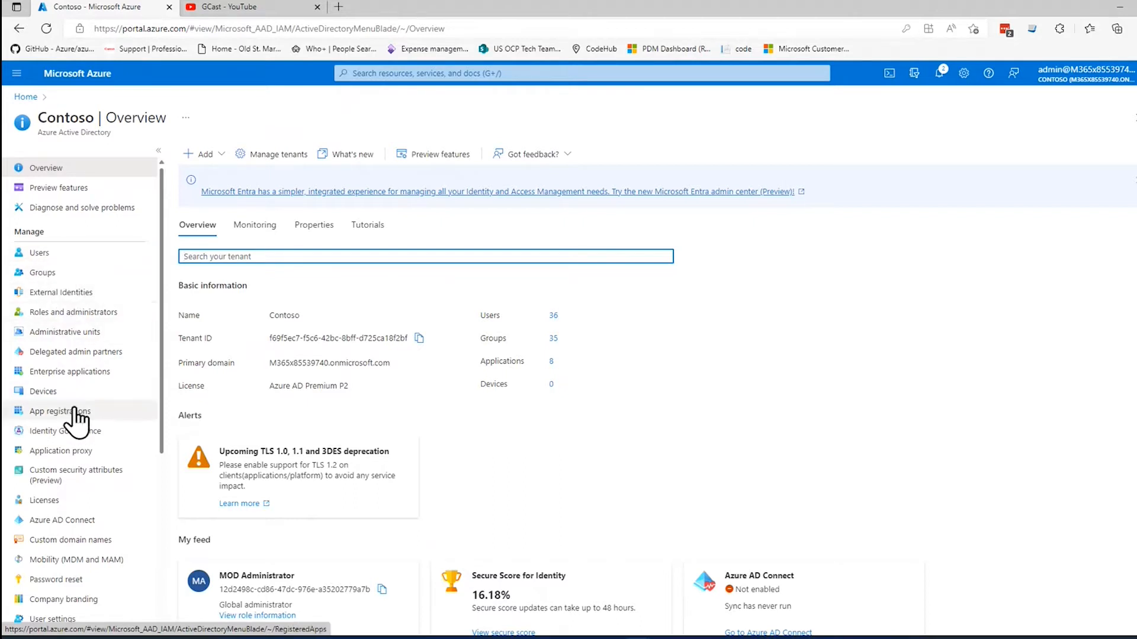
- Open App registrations from the Azure Active Directory menu
{"action": "left_click", "coordinate": [59, 411]}
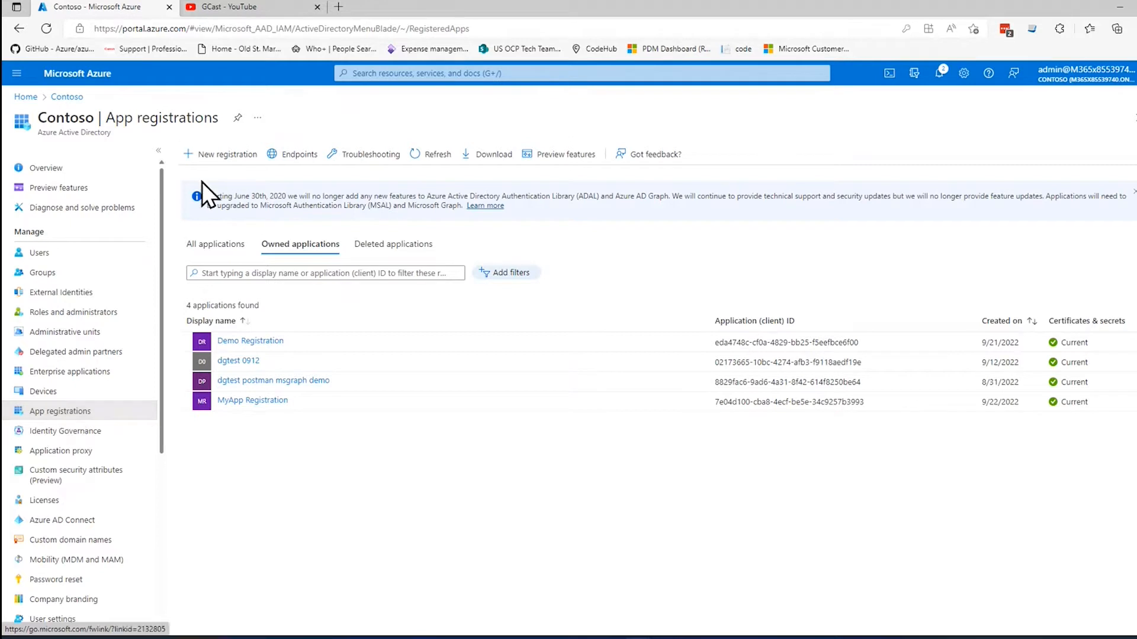
{"action": "mouse_move", "coordinate": [227, 154]}
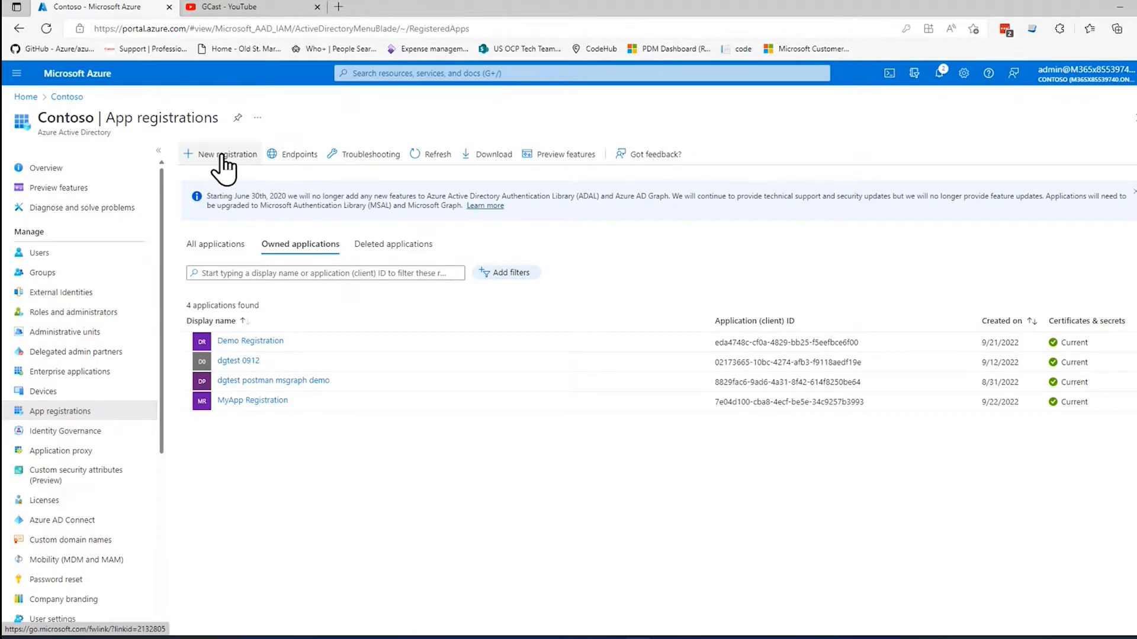
- Start a new registration and enter the name 'Gcast App Registration'
{"action": "left_click", "coordinate": [226, 154]}
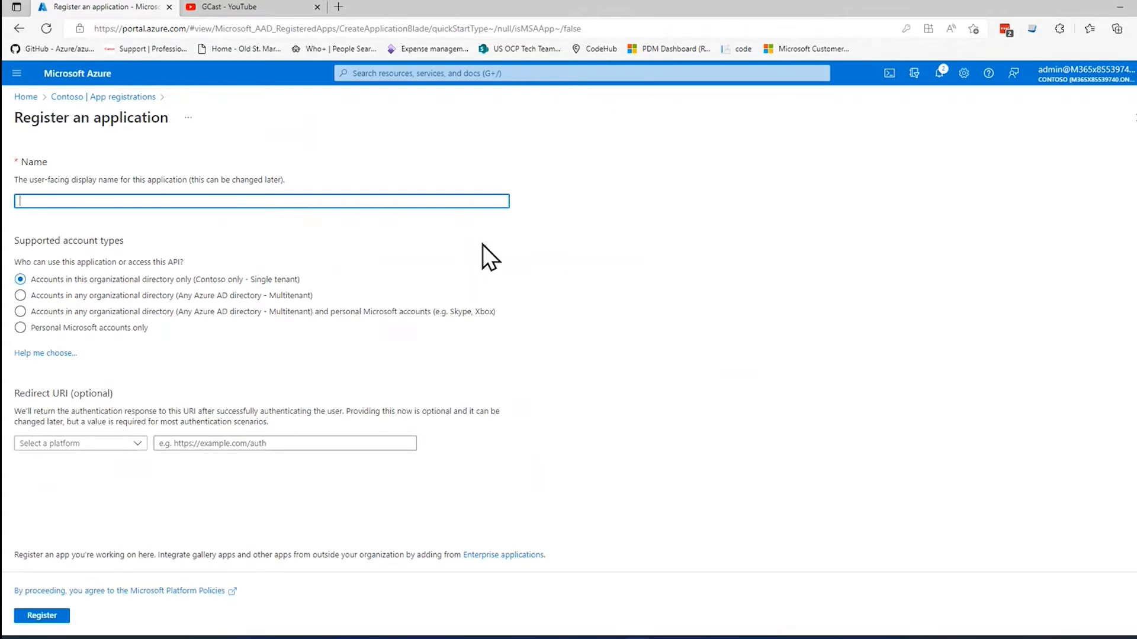
{"action": "mouse_move", "coordinate": [610, 159]}
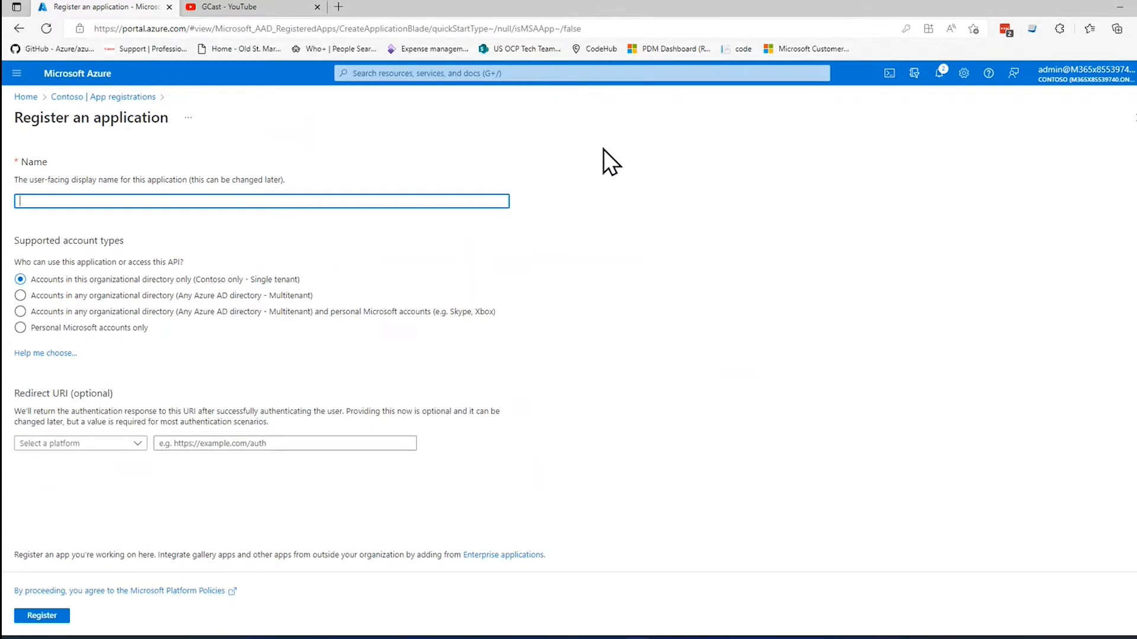
{"action": "left_click", "coordinate": [261, 200]}
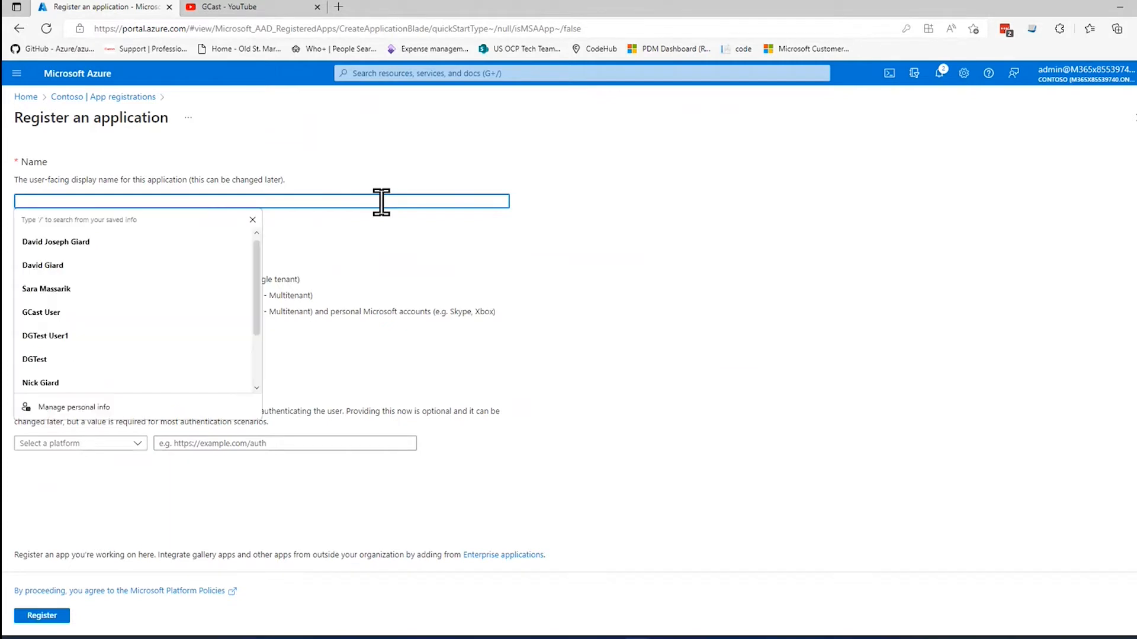
{"action": "type", "text": "G"}
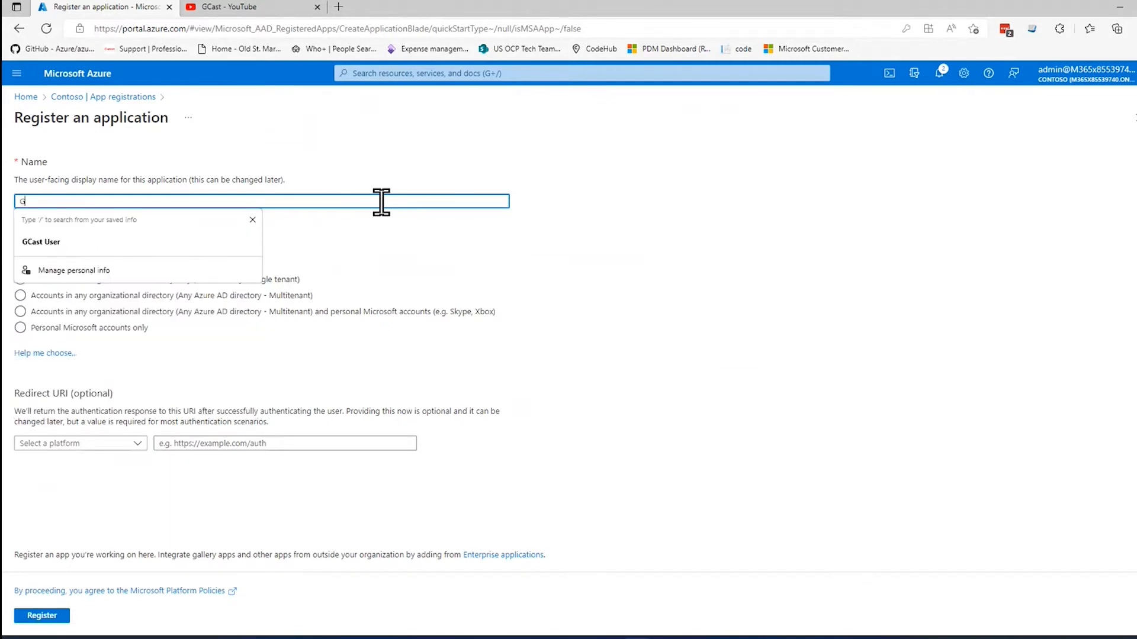
{"action": "type", "text": "cast App Registration"}
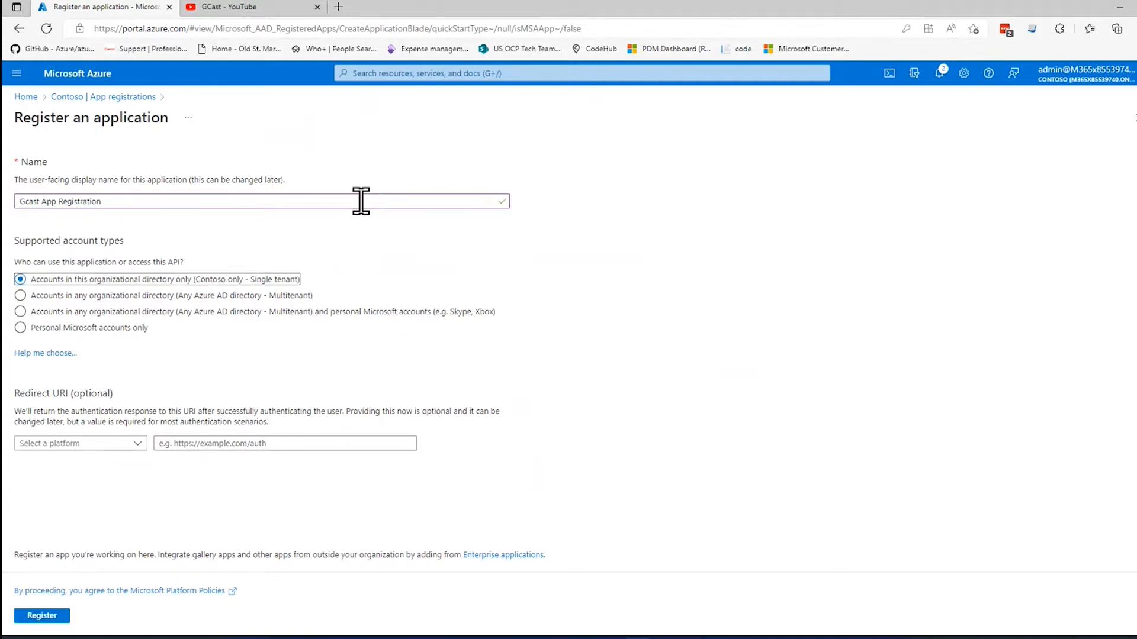
{"action": "mouse_move", "coordinate": [213, 301]}
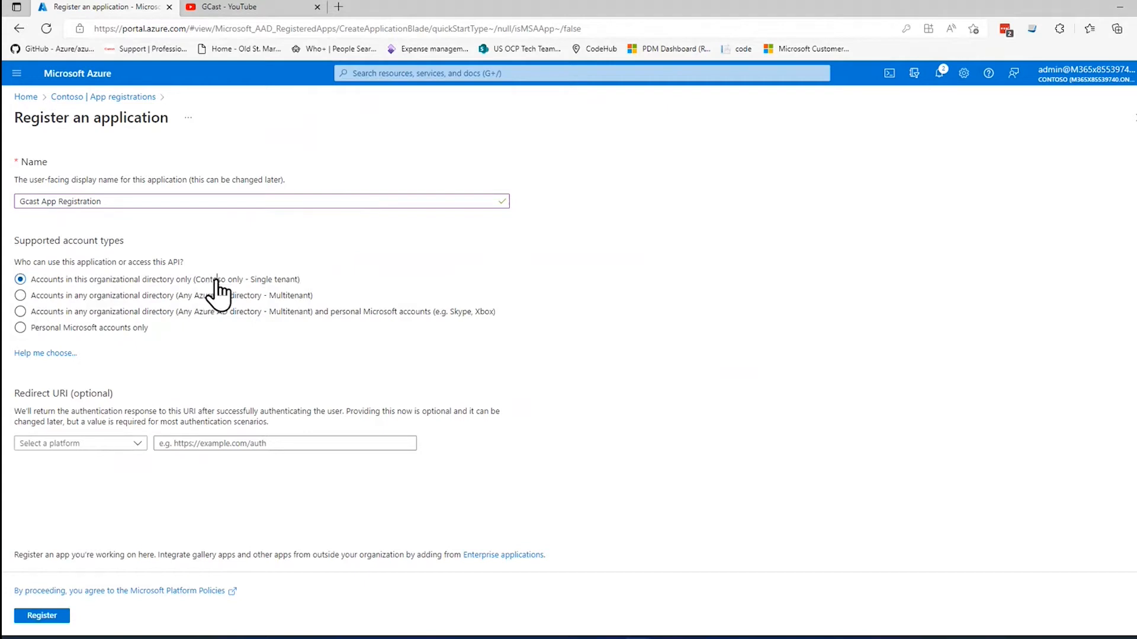
{"action": "mouse_move", "coordinate": [283, 297]}
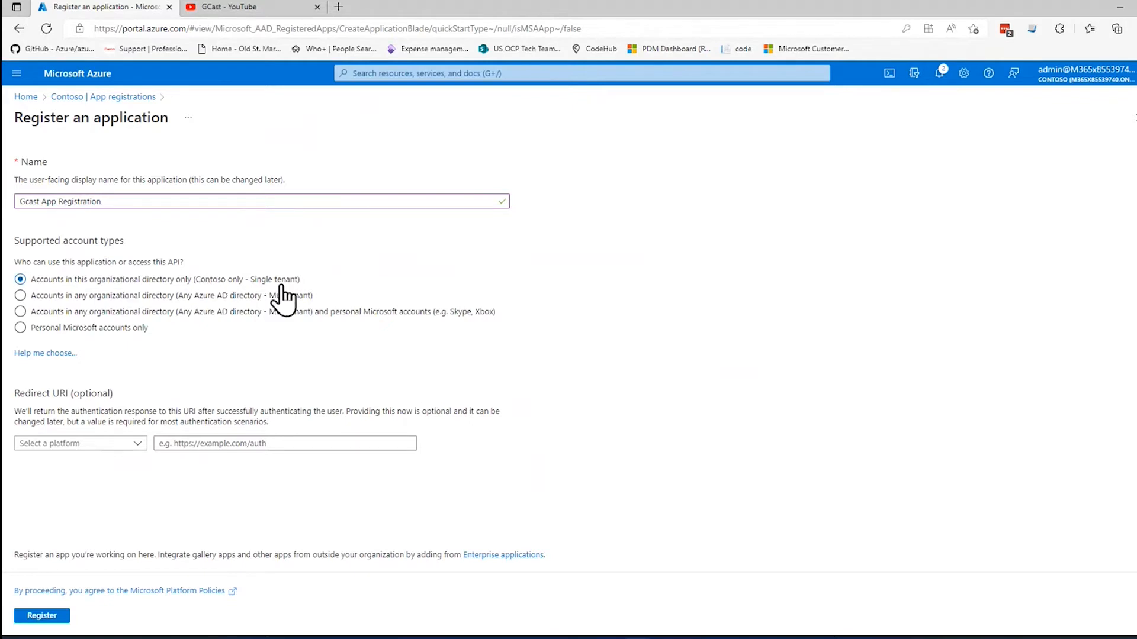
{"action": "mouse_move", "coordinate": [1087, 72]}
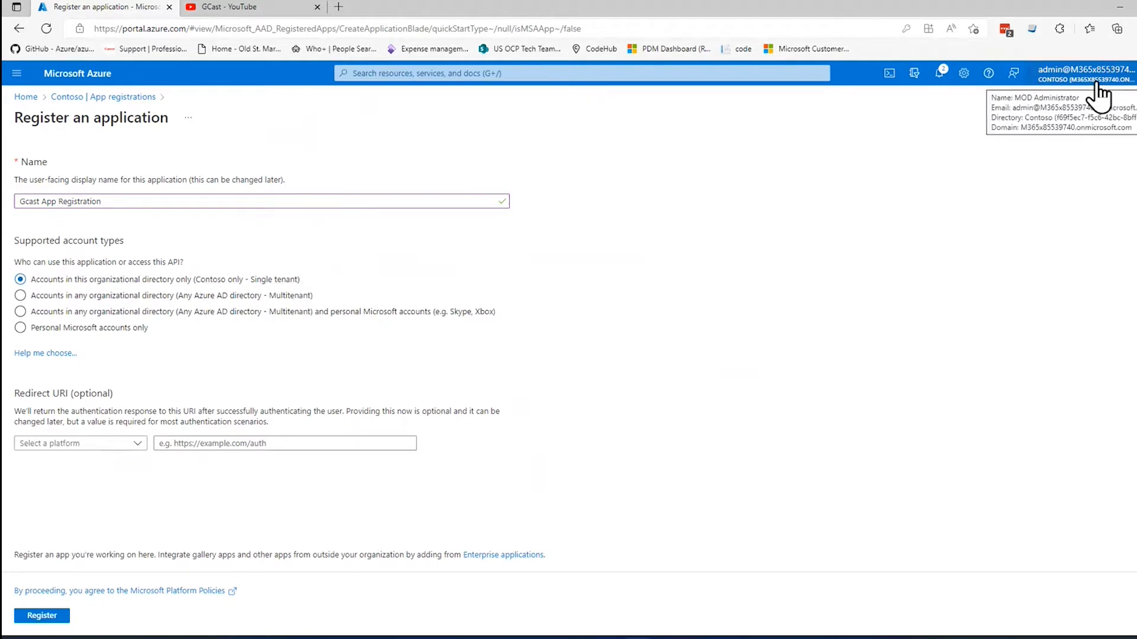
- Set supported account types to 'Accounts in this organizational directory only (Contoso only - Single tenant)'
{"action": "left_click", "coordinate": [20, 295]}
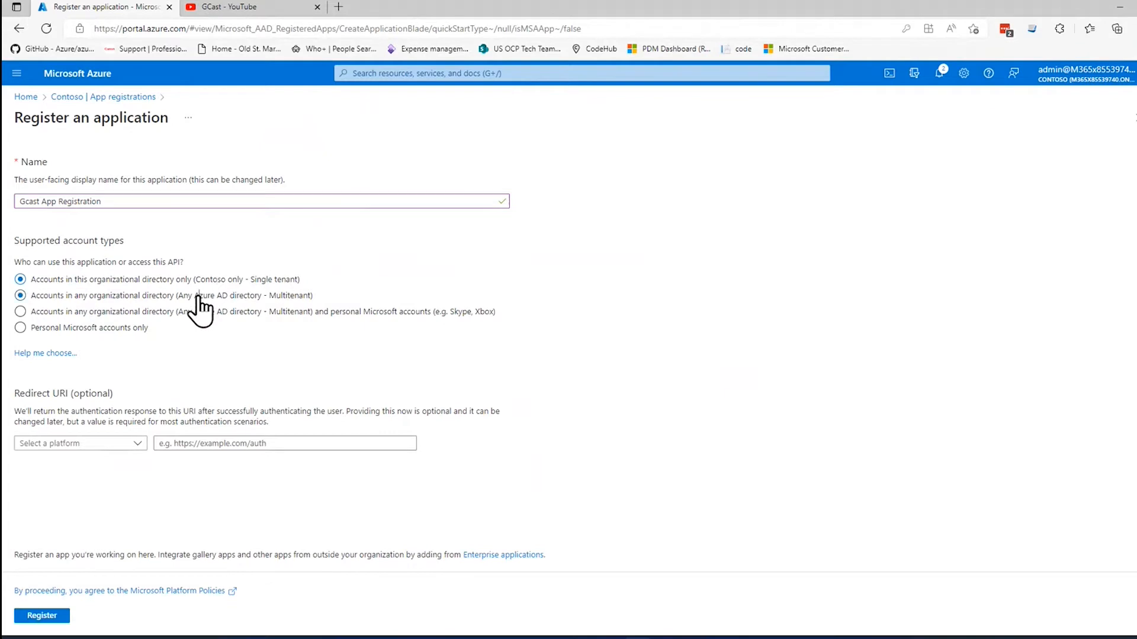
{"action": "left_click", "coordinate": [20, 295]}
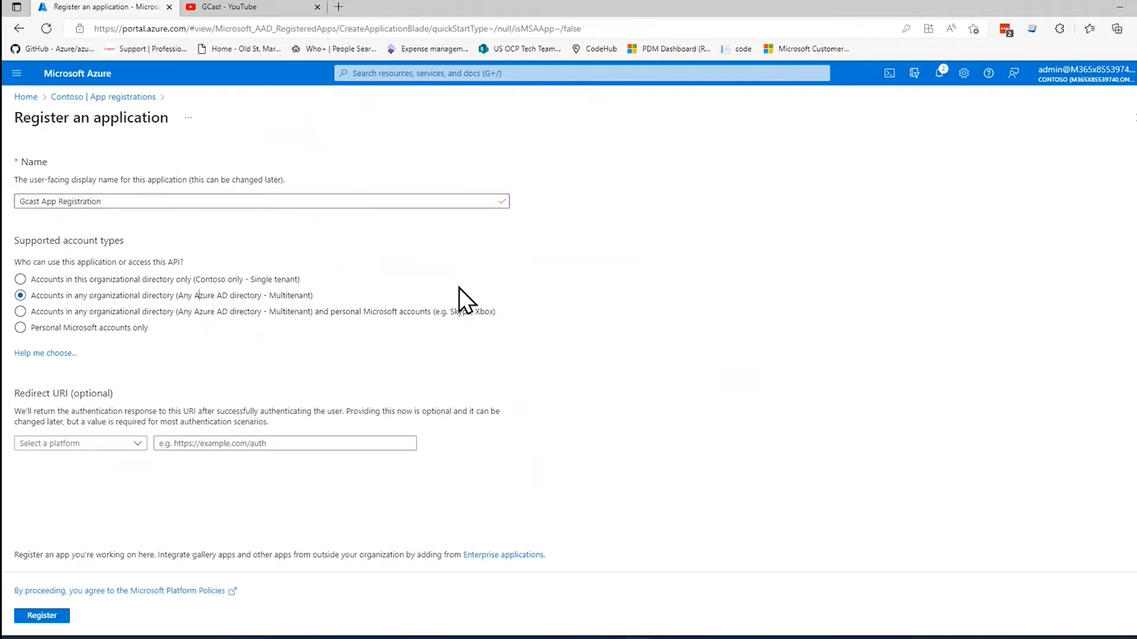
{"action": "mouse_move", "coordinate": [477, 297]}
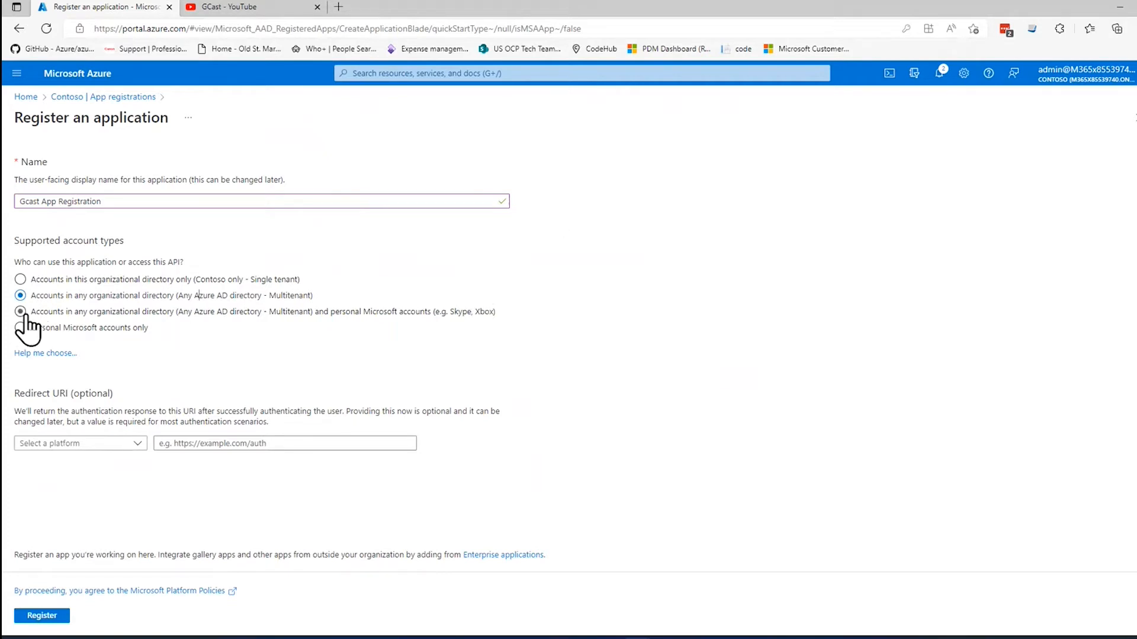
{"action": "left_click", "coordinate": [20, 312]}
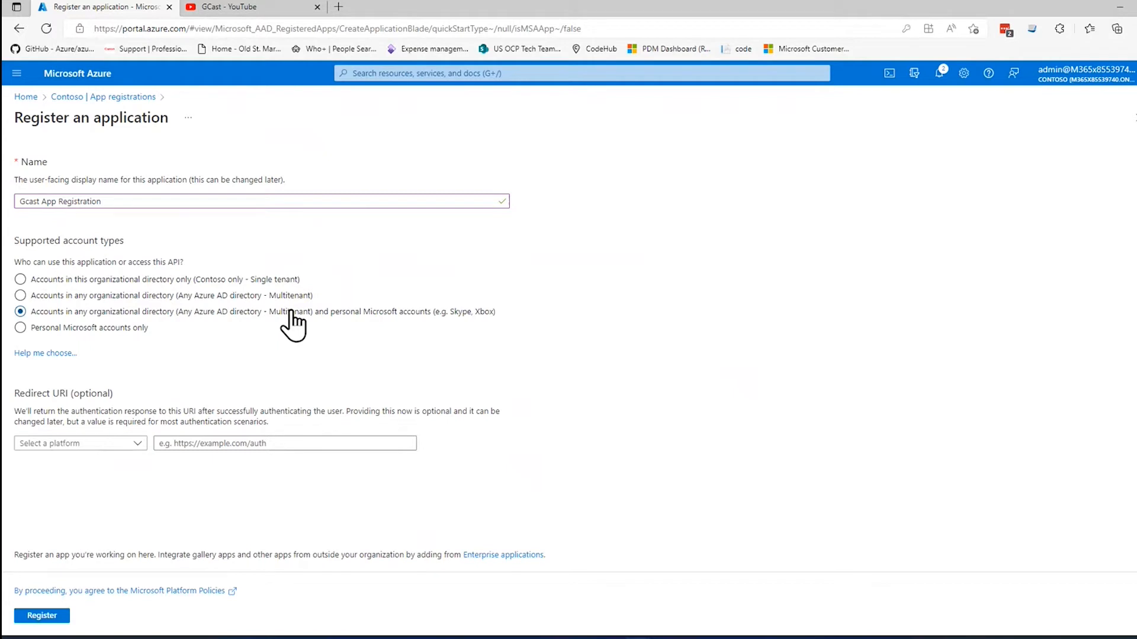
{"action": "mouse_move", "coordinate": [466, 275]}
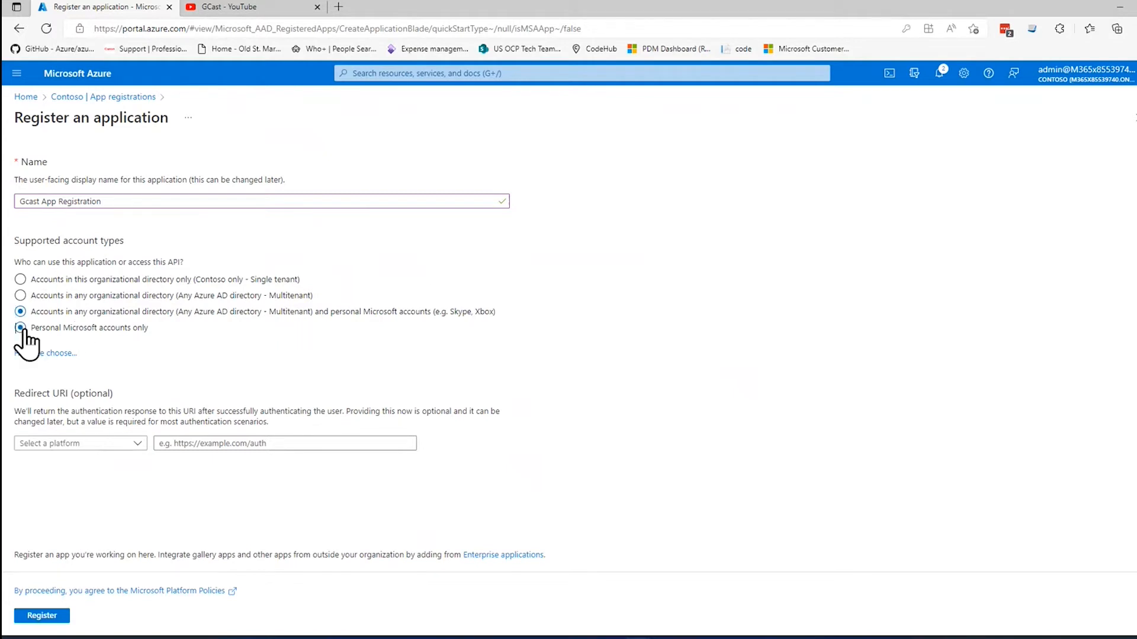
{"action": "left_click", "coordinate": [20, 327]}
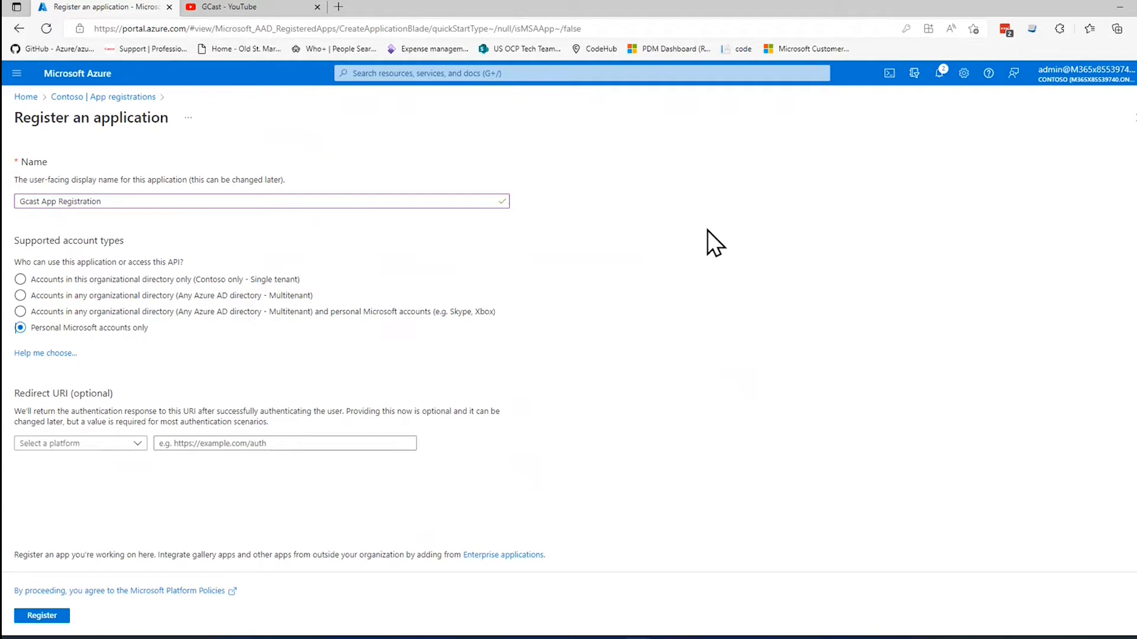
{"action": "mouse_move", "coordinate": [165, 270]}
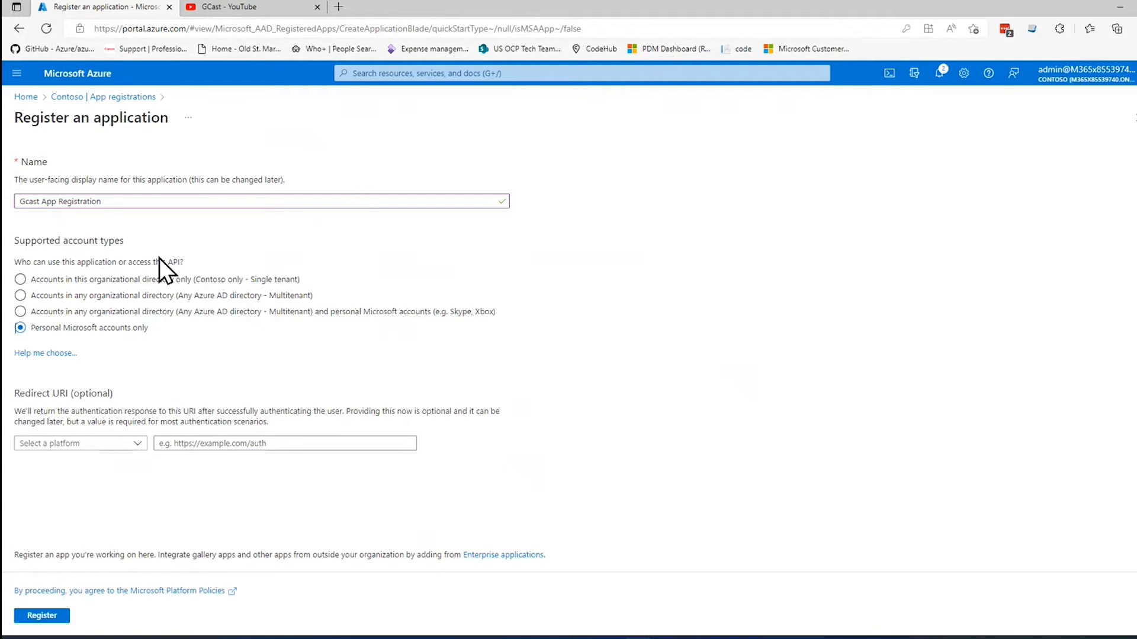
{"action": "left_click", "coordinate": [20, 279]}
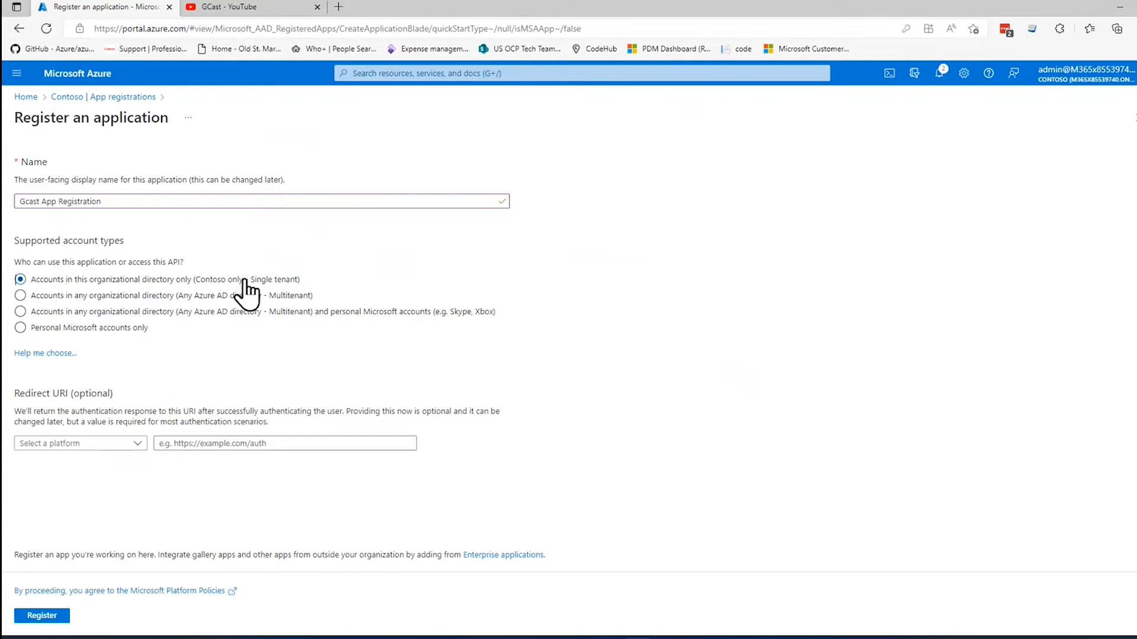
{"action": "mouse_move", "coordinate": [187, 364]}
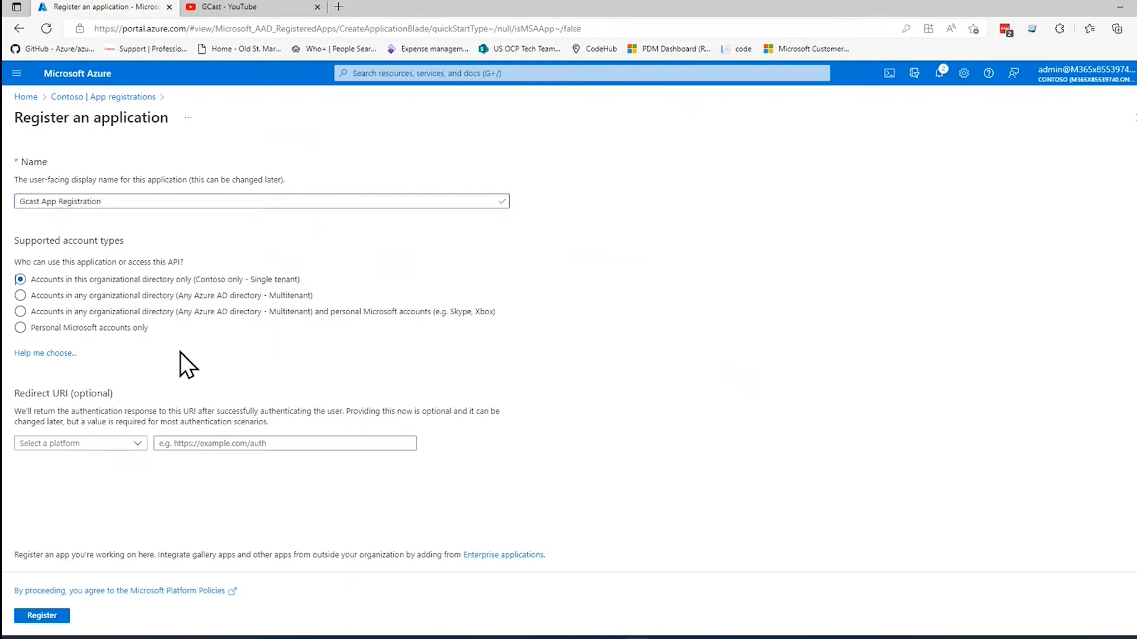
{"action": "mouse_move", "coordinate": [343, 234]}
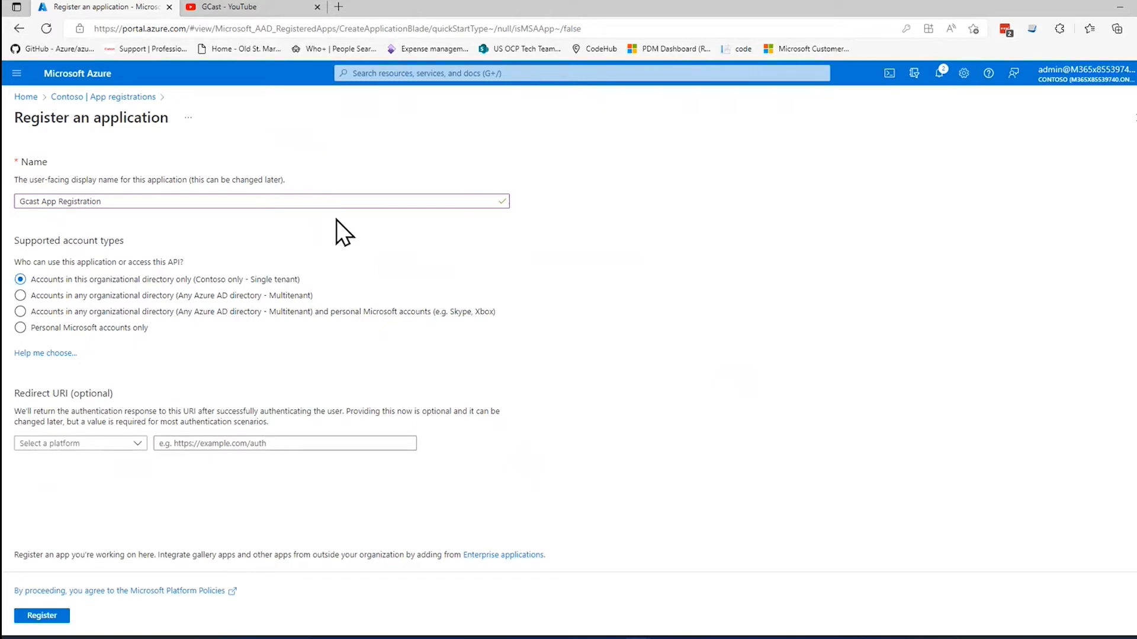
{"action": "mouse_move", "coordinate": [141, 317]}
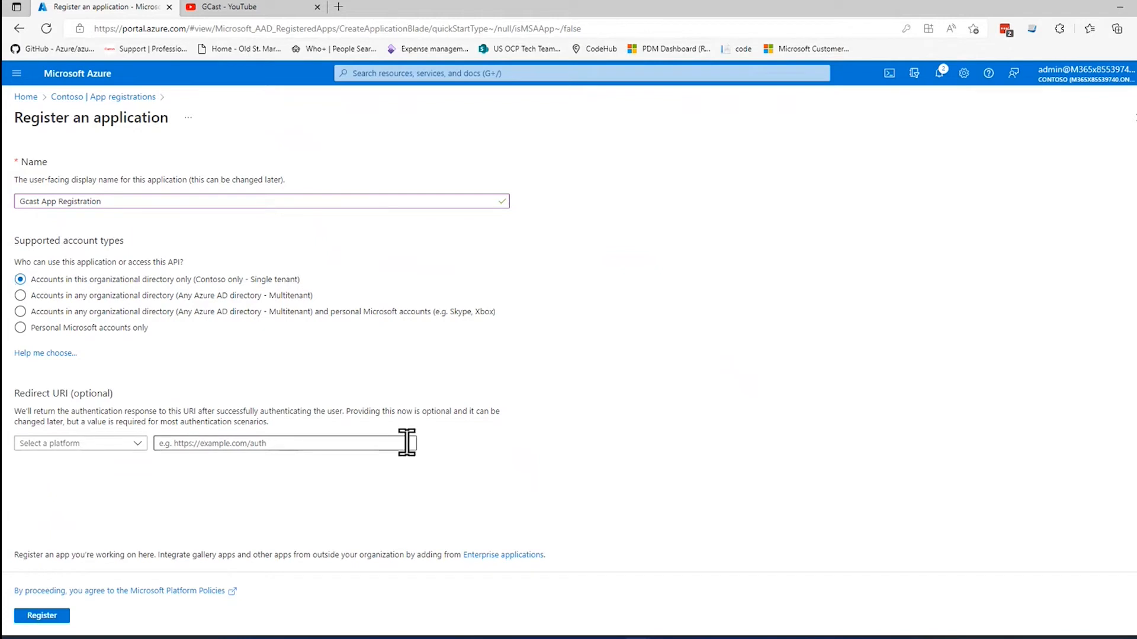
{"action": "left_click", "coordinate": [80, 443]}
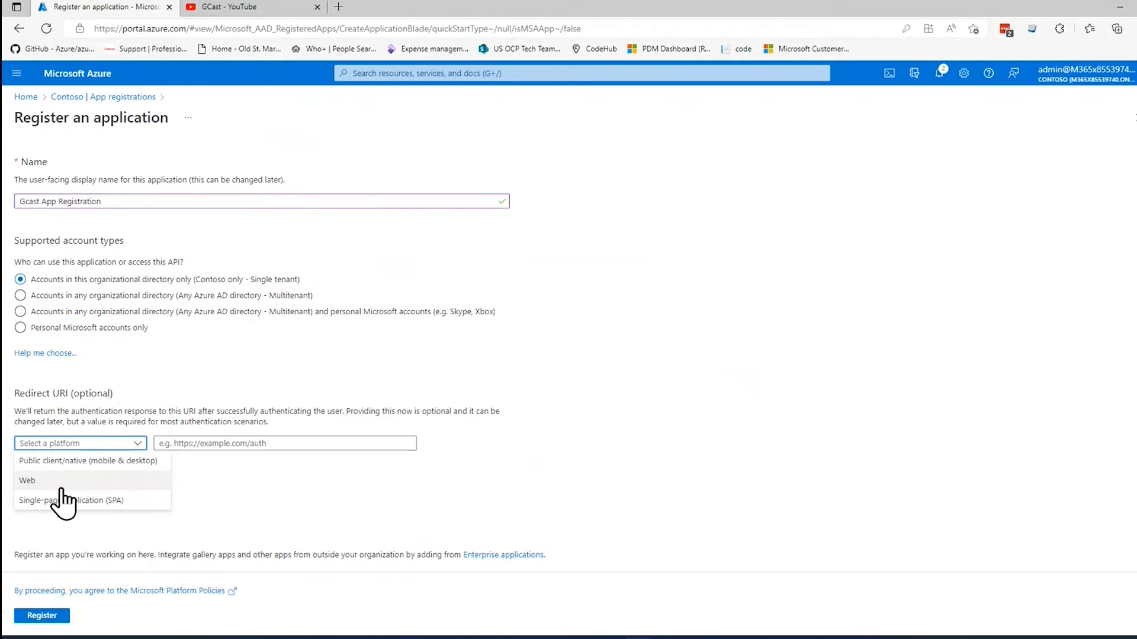
{"action": "mouse_move", "coordinate": [107, 471]}
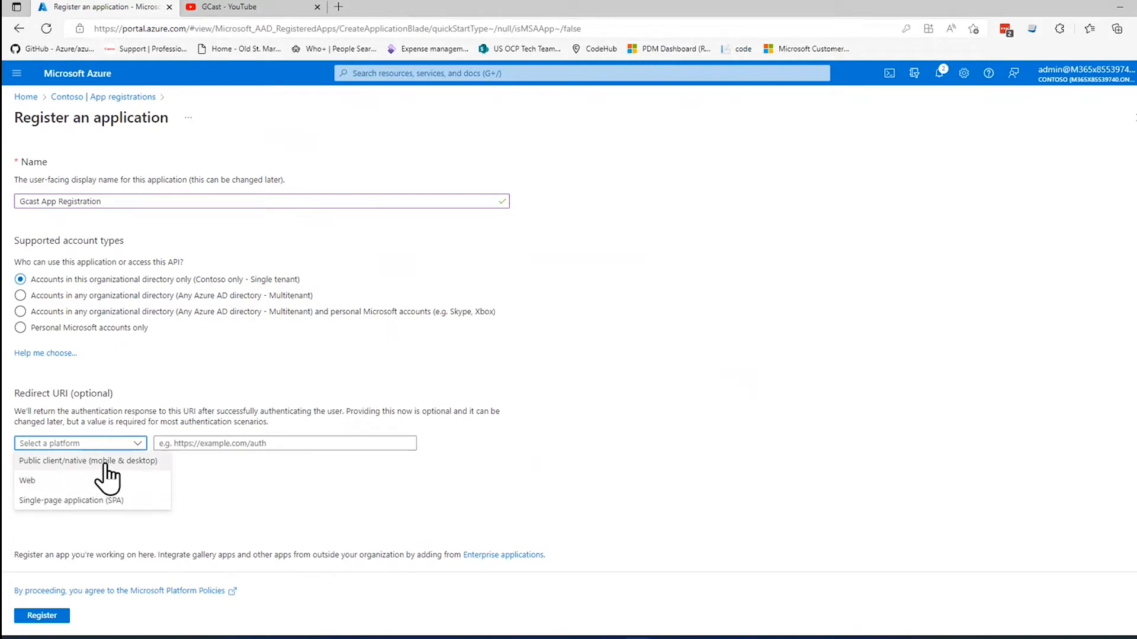
{"action": "mouse_move", "coordinate": [145, 482]}
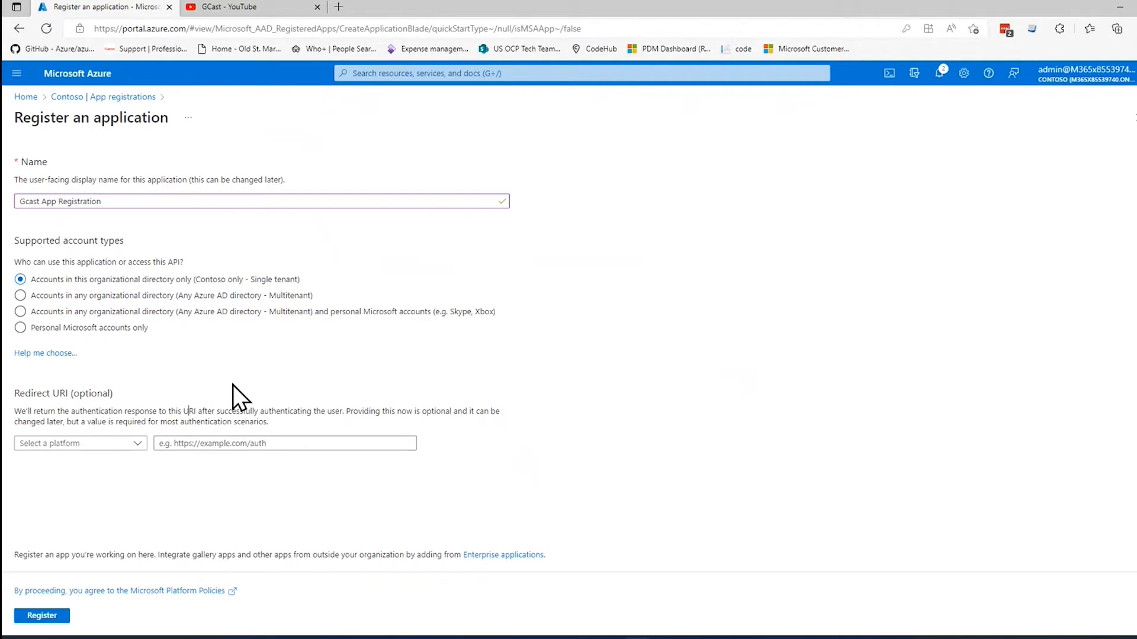
{"action": "left_click", "coordinate": [283, 443]}
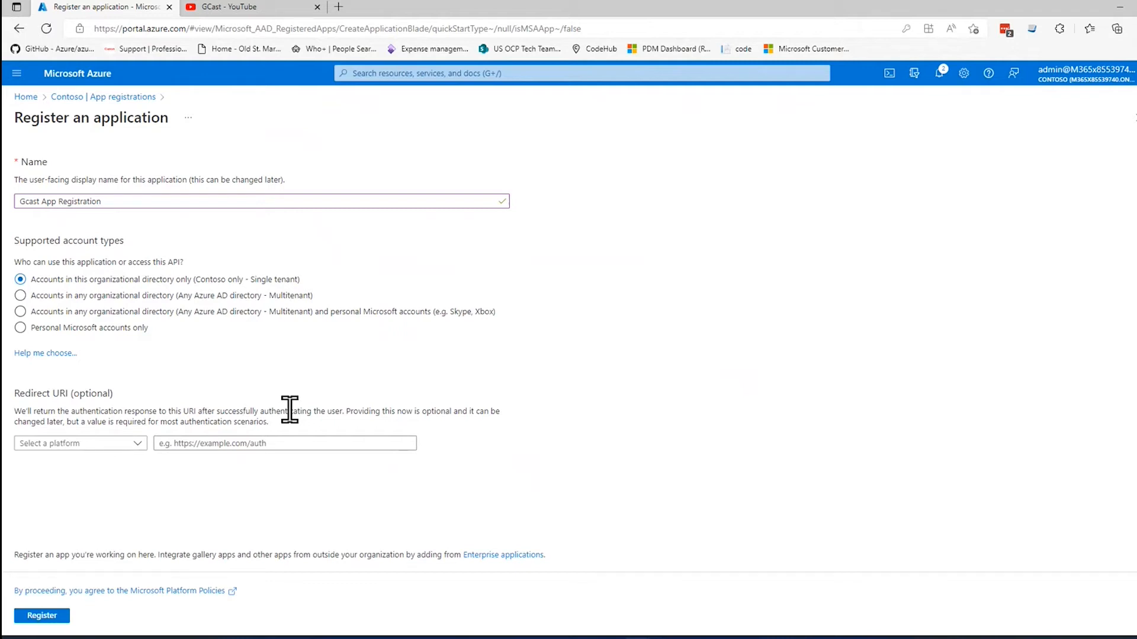
{"action": "mouse_move", "coordinate": [334, 422]}
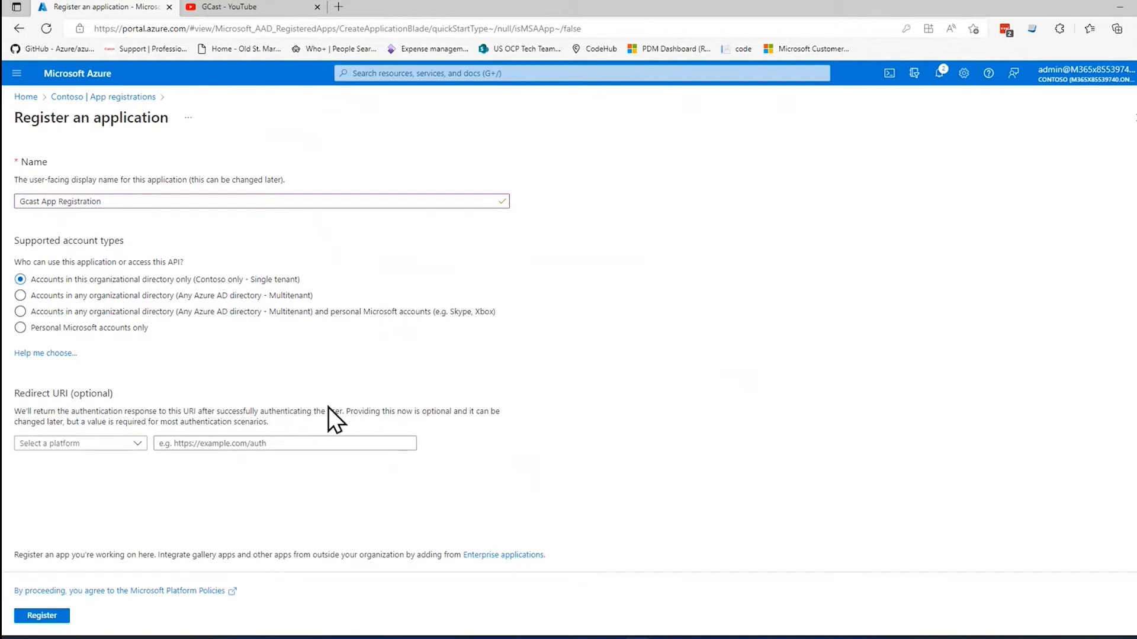
- Register Gcast App Registration and return via the 'Contoso | App registrations' breadcrumb
{"action": "left_click", "coordinate": [41, 616]}
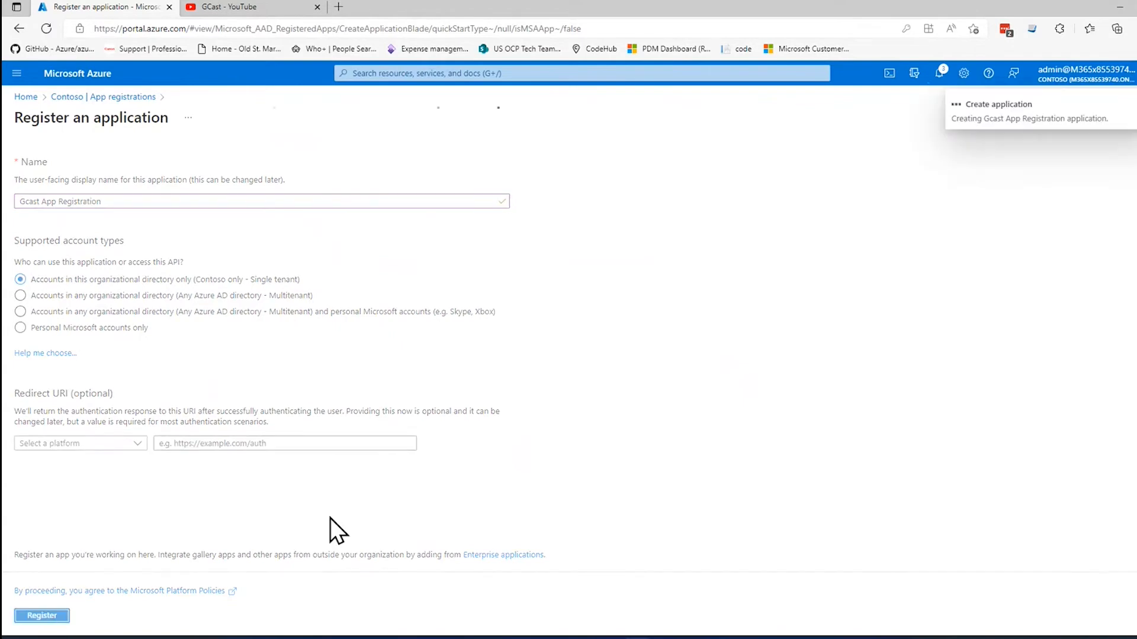
{"action": "left_click", "coordinate": [42, 616]}
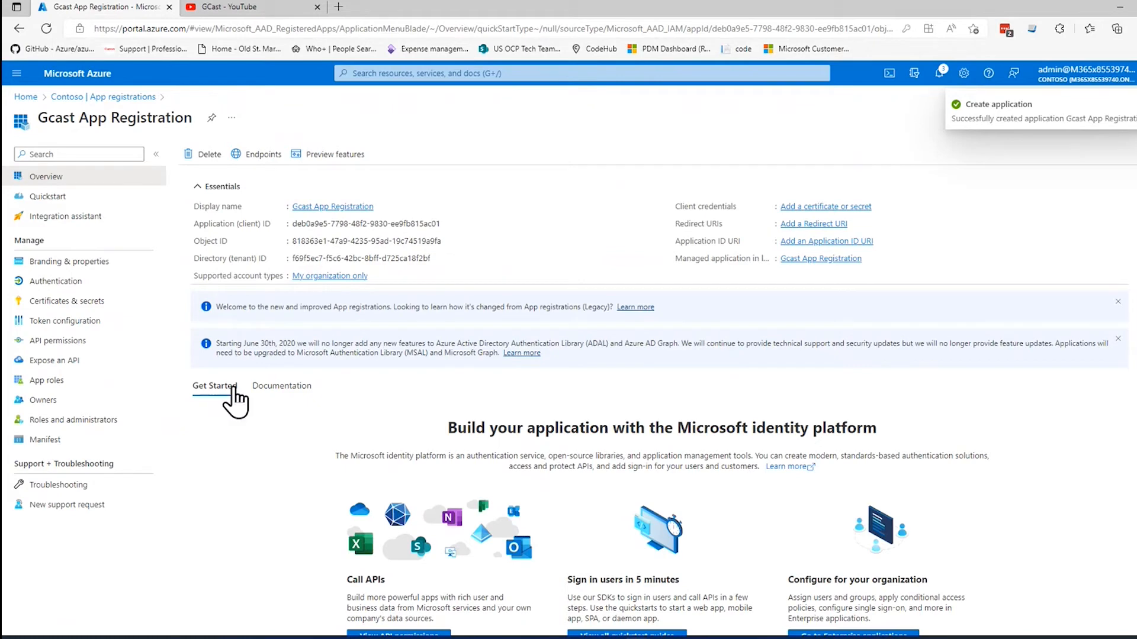
{"action": "mouse_move", "coordinate": [274, 308]}
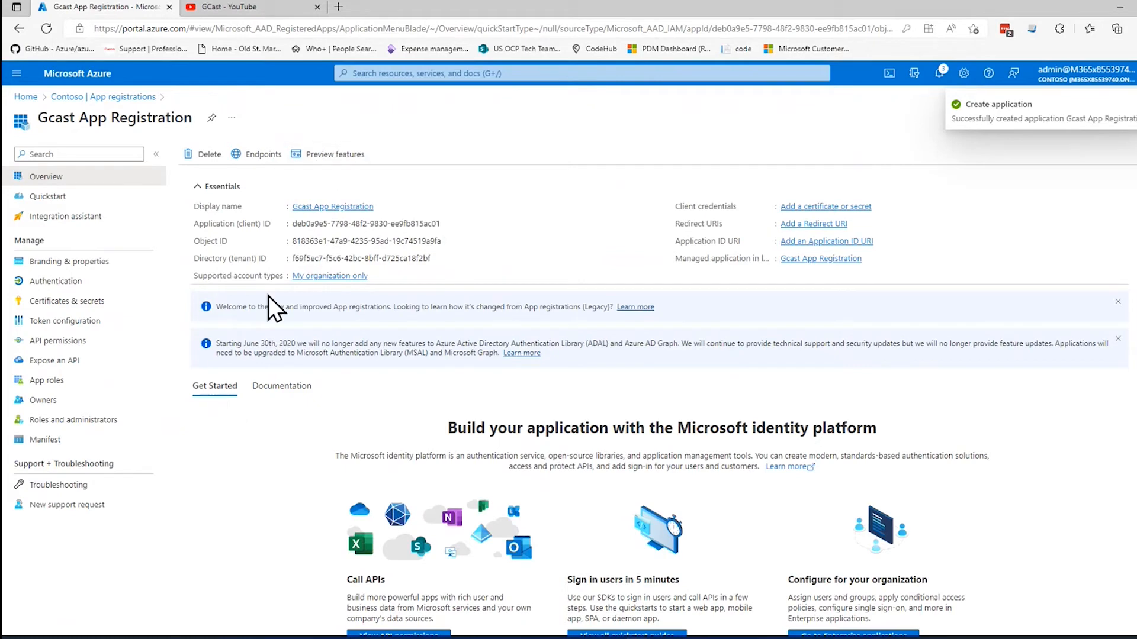
{"action": "mouse_move", "coordinate": [103, 97]}
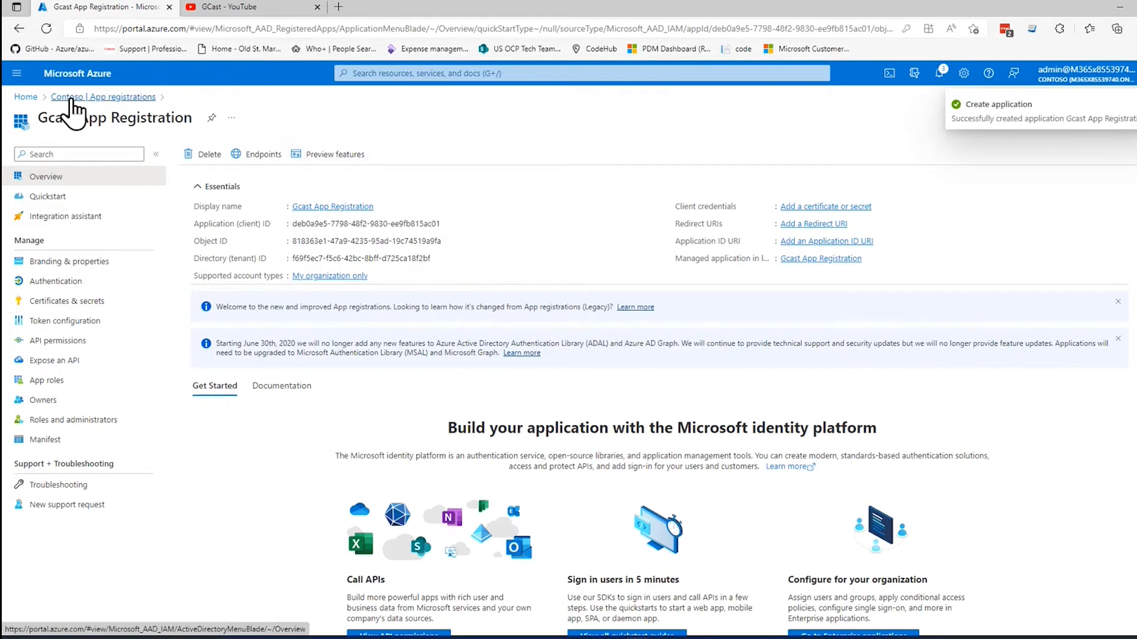
{"action": "left_click", "coordinate": [103, 96]}
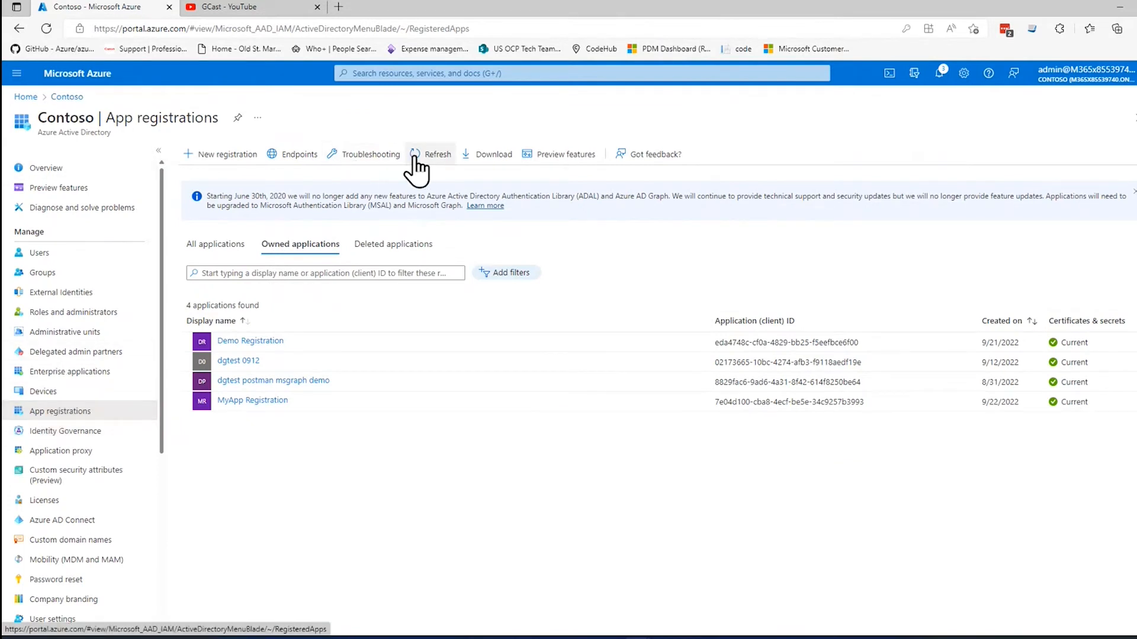
- Refresh the owned applications list and filter it by 'GCast'
{"action": "left_click", "coordinate": [430, 154]}
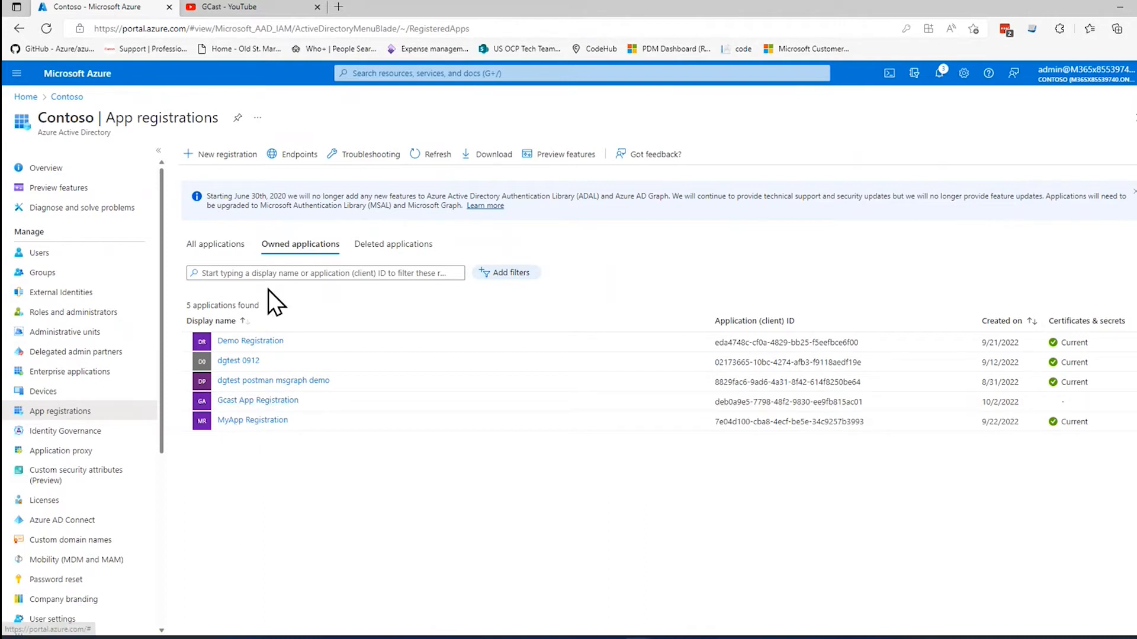
{"action": "left_click", "coordinate": [215, 244]}
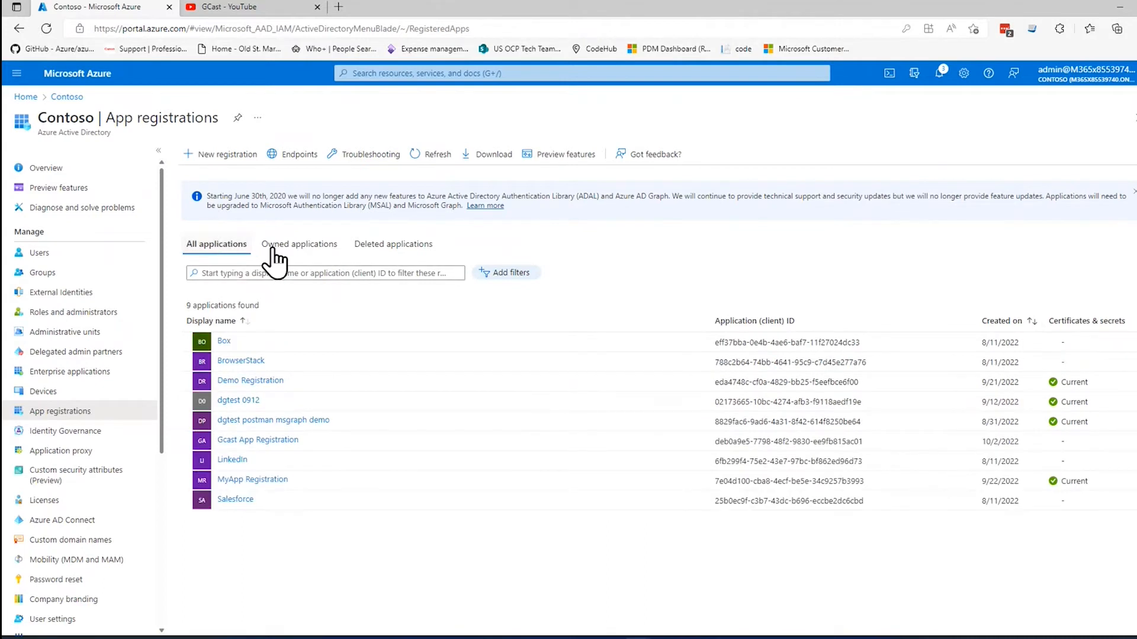
{"action": "left_click", "coordinate": [299, 244]}
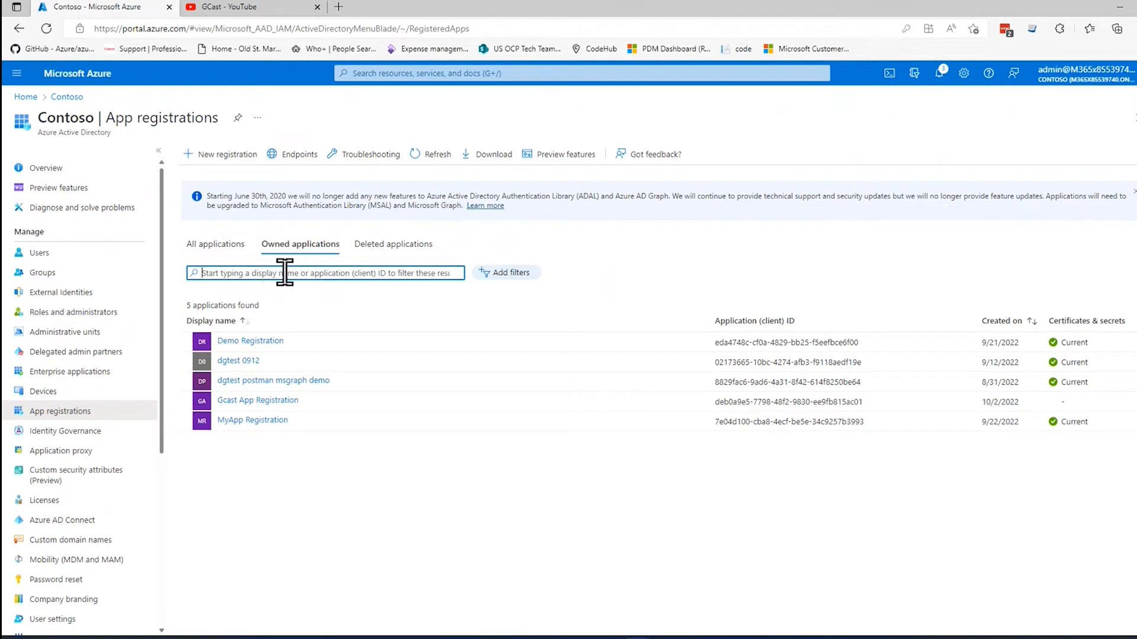
{"action": "type", "text": "Gc"}
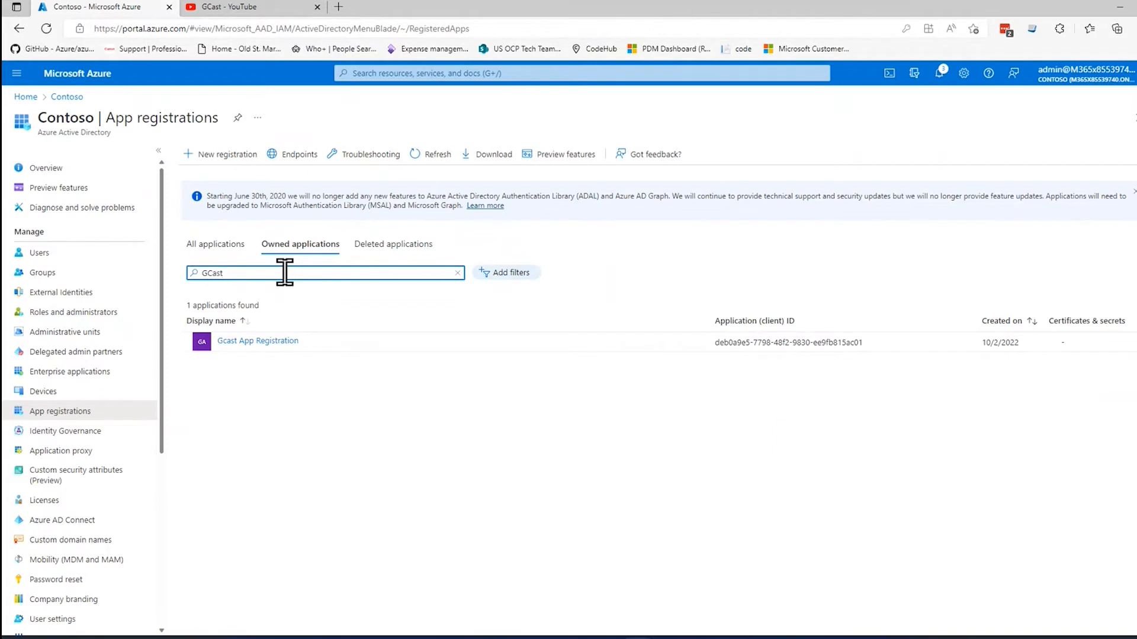
{"action": "mouse_move", "coordinate": [258, 341]}
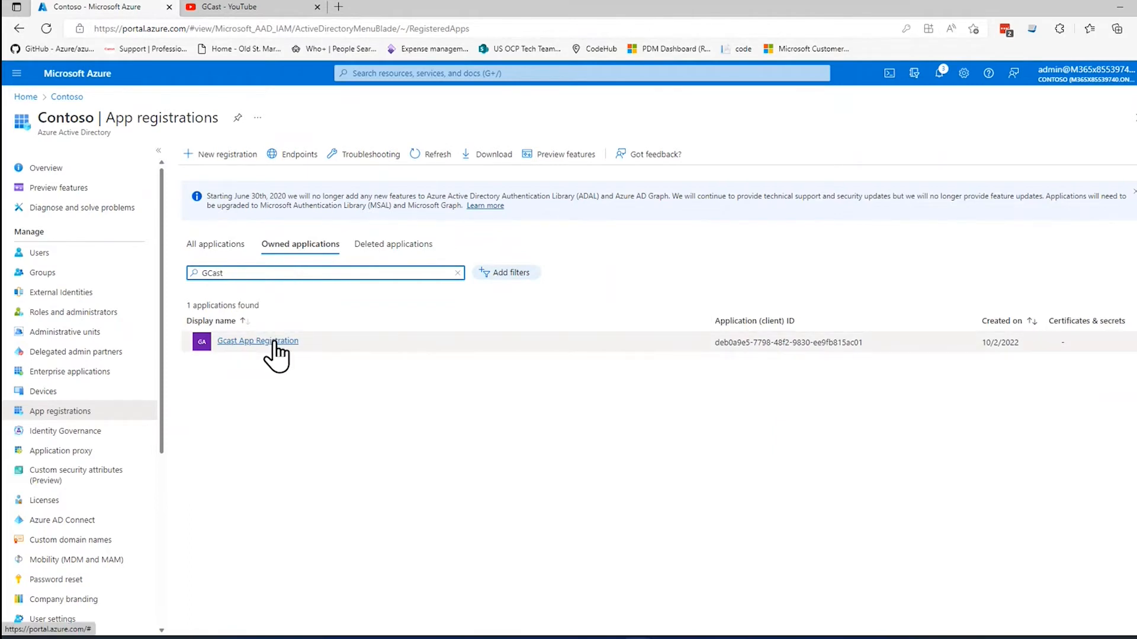
- Open Gcast App Registration from the filtered list
{"action": "left_click", "coordinate": [257, 341]}
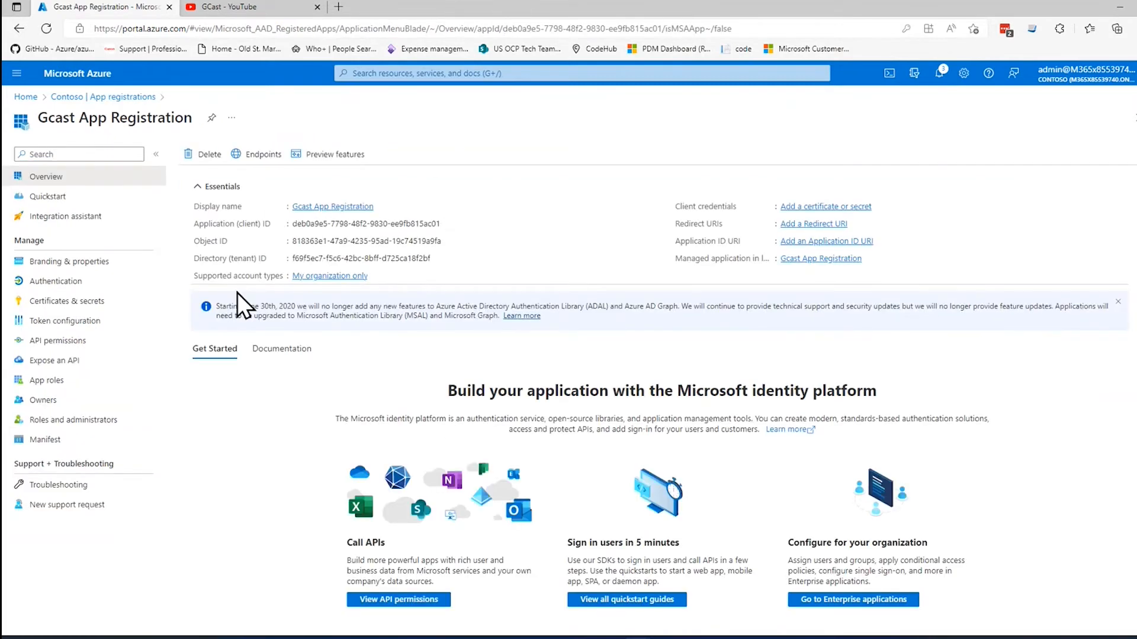
{"action": "mouse_move", "coordinate": [474, 213]}
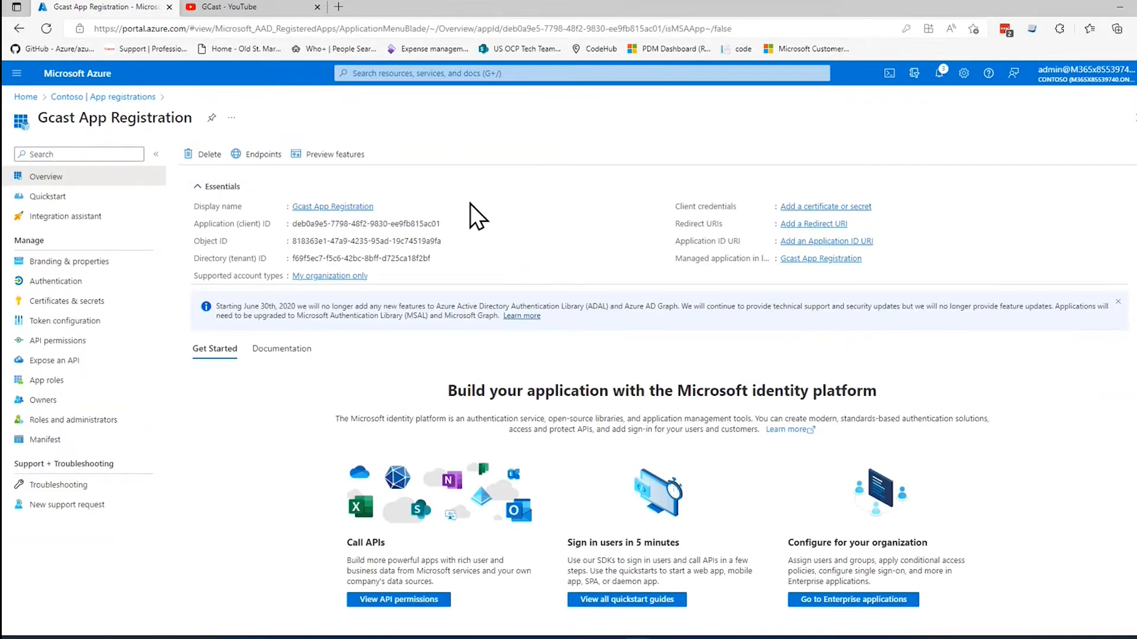
{"action": "mouse_move", "coordinate": [812, 223]}
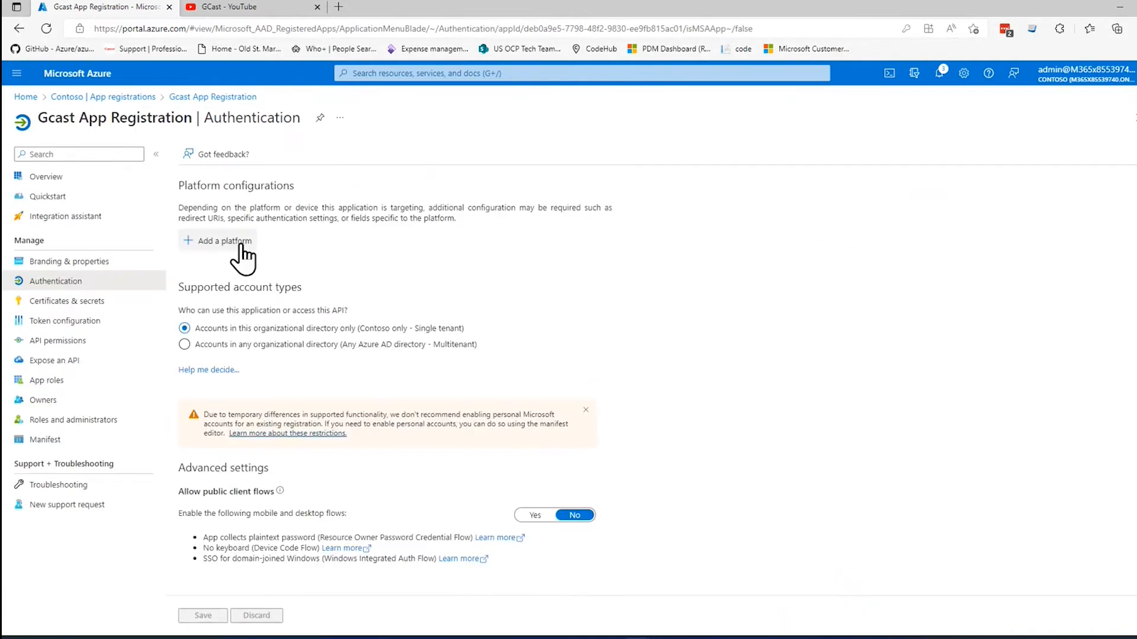
{"action": "left_click", "coordinate": [218, 241]}
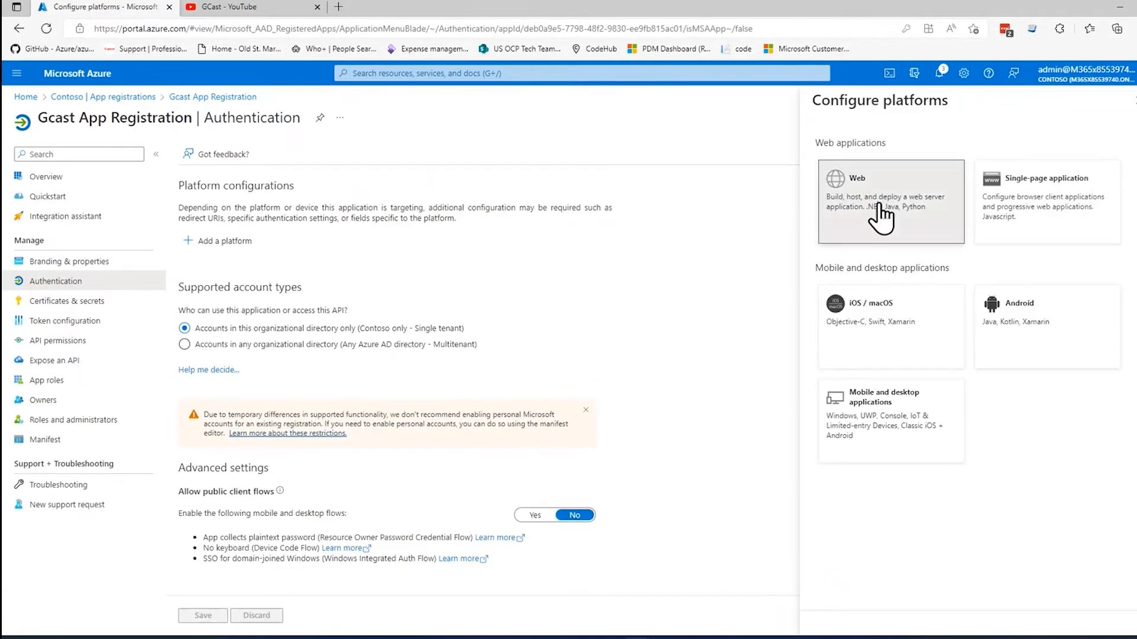
{"action": "left_click", "coordinate": [889, 201]}
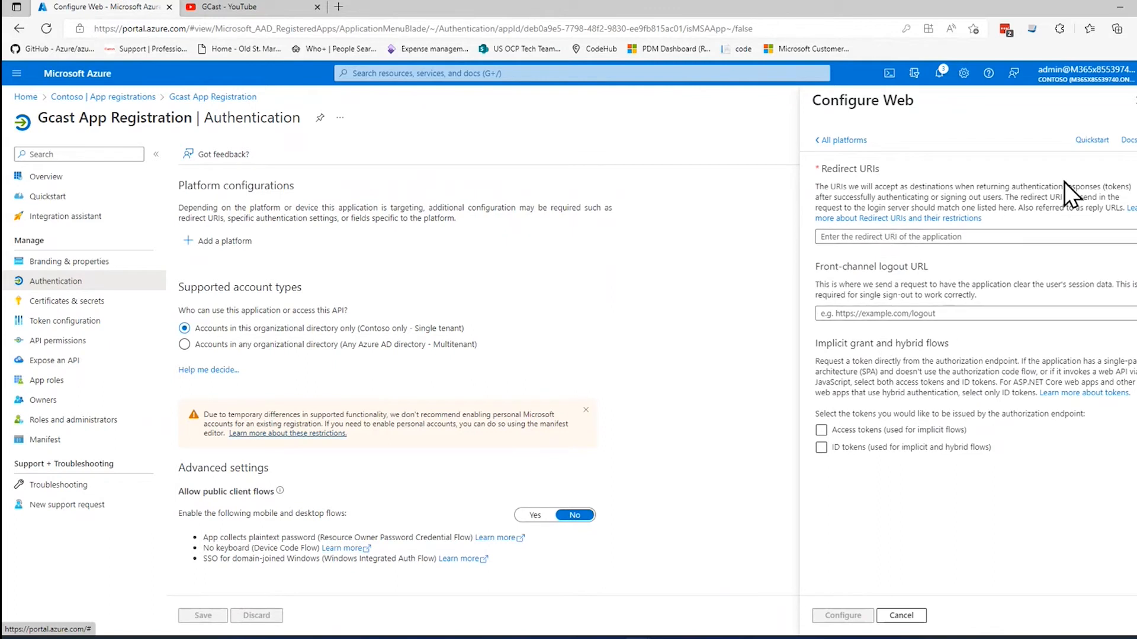
{"action": "left_click", "coordinate": [901, 616]}
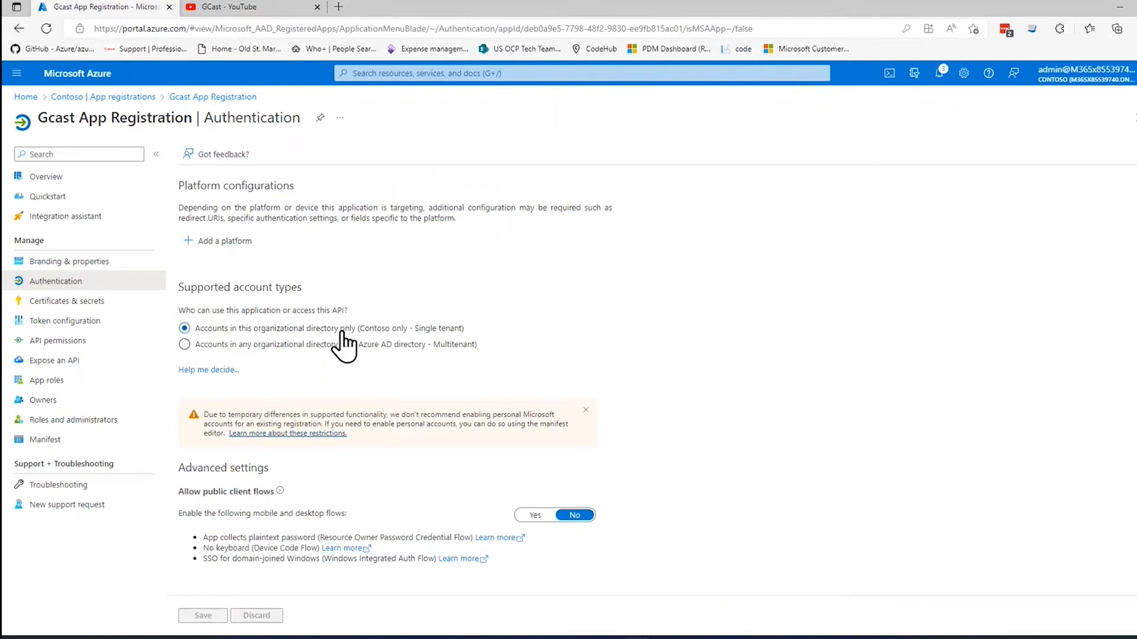
{"action": "left_click", "coordinate": [184, 345]}
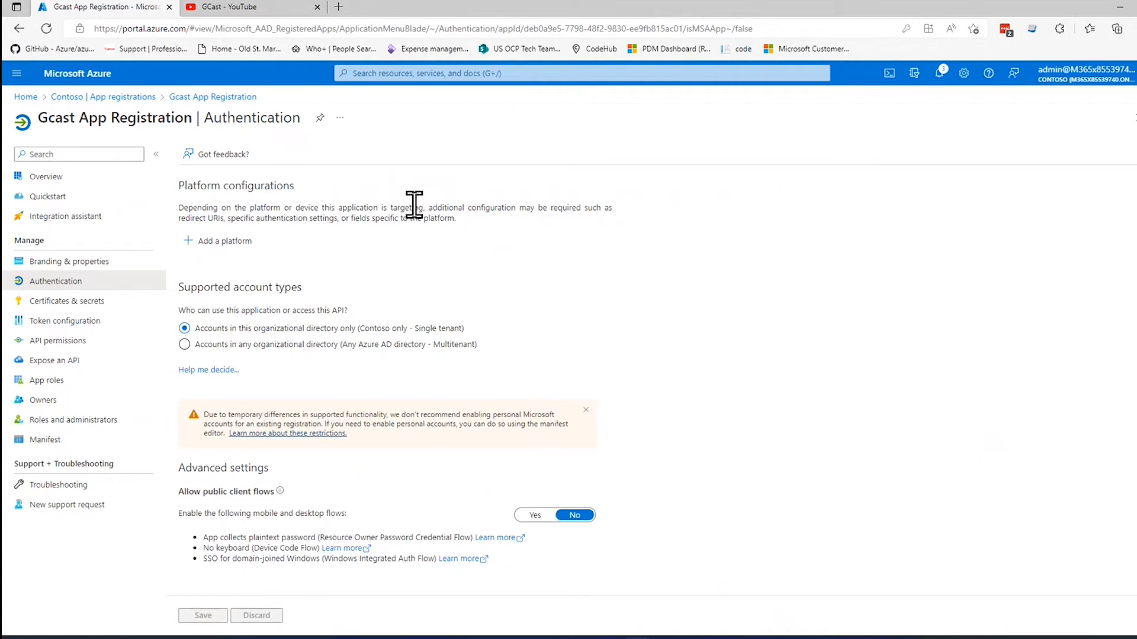
{"action": "mouse_move", "coordinate": [427, 201]}
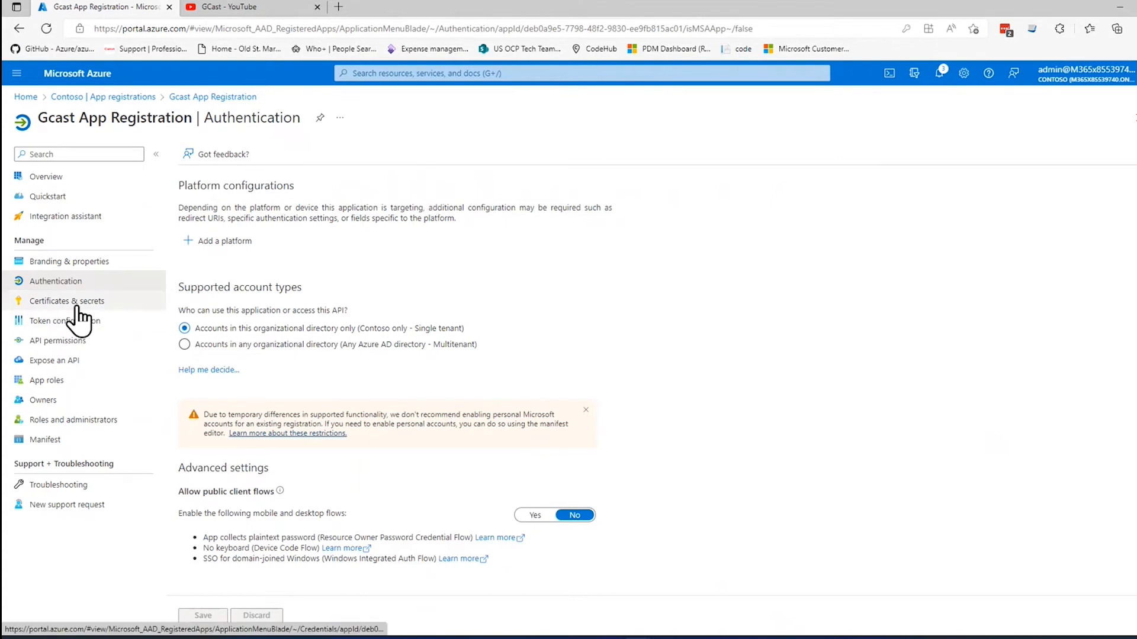
- Open Certificates & secrets and begin a new client secret
{"action": "left_click", "coordinate": [67, 301]}
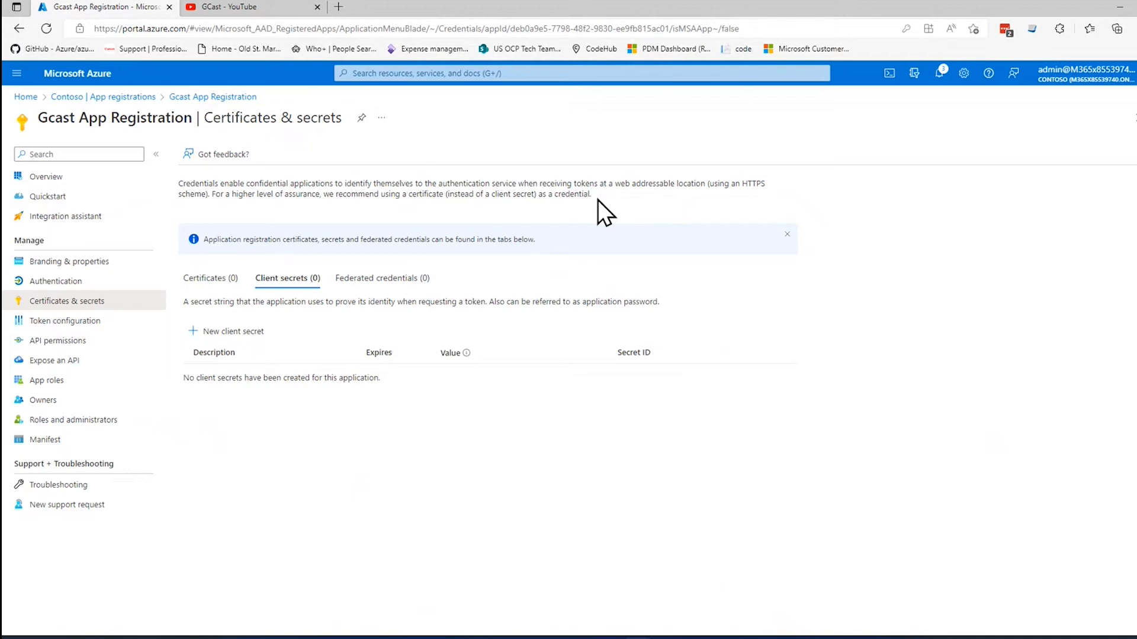
{"action": "mouse_move", "coordinate": [792, 12]}
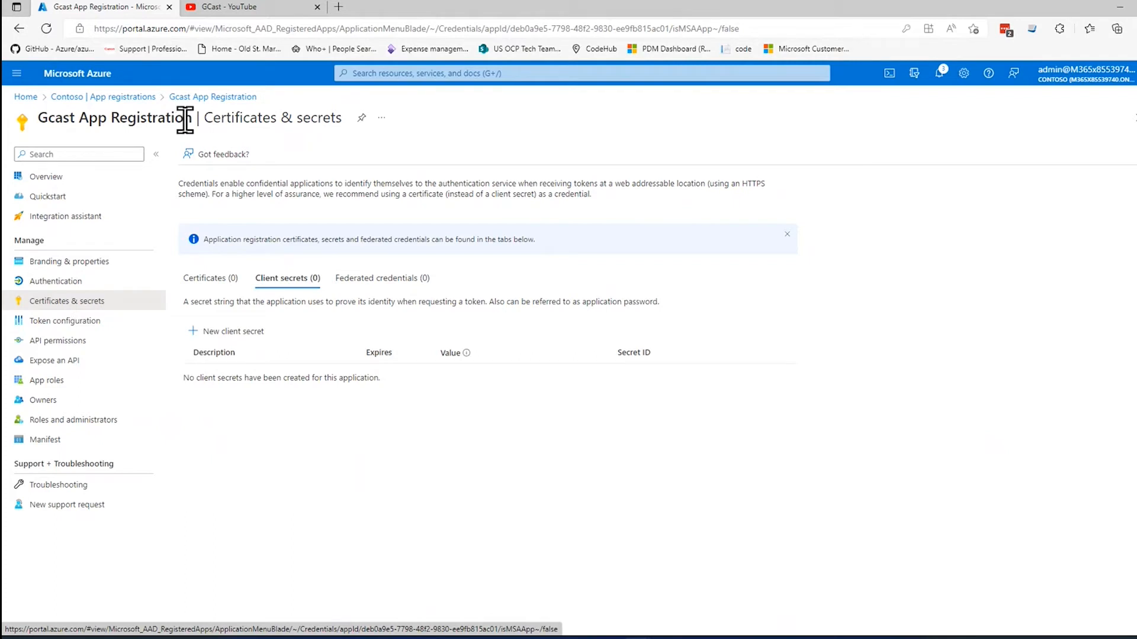
{"action": "mouse_move", "coordinate": [338, 139]}
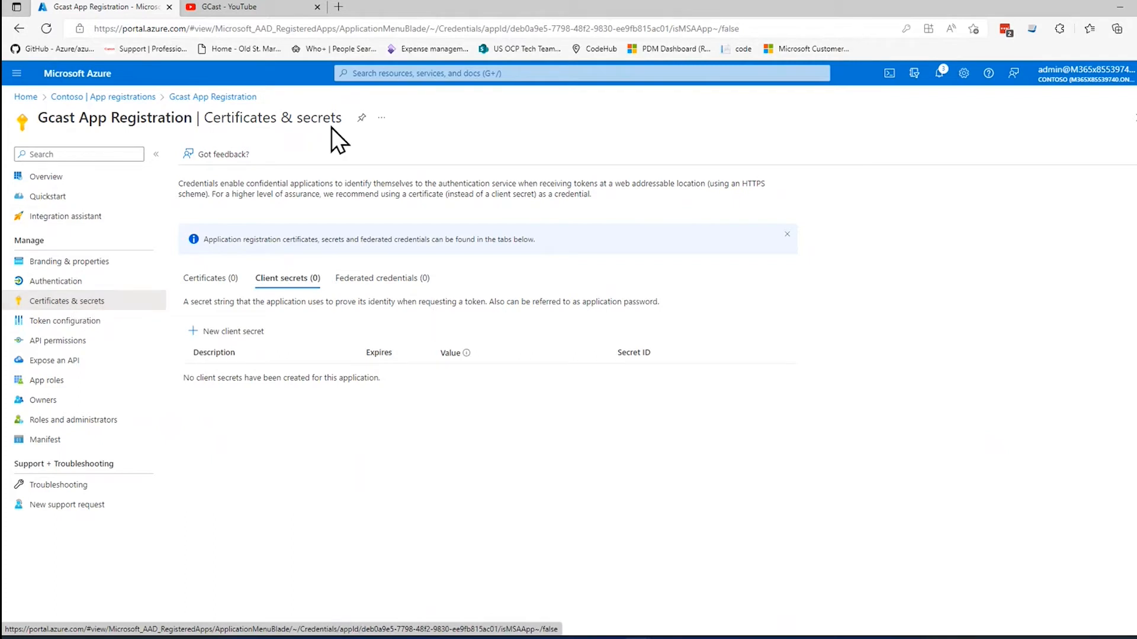
{"action": "left_click", "coordinate": [211, 278]}
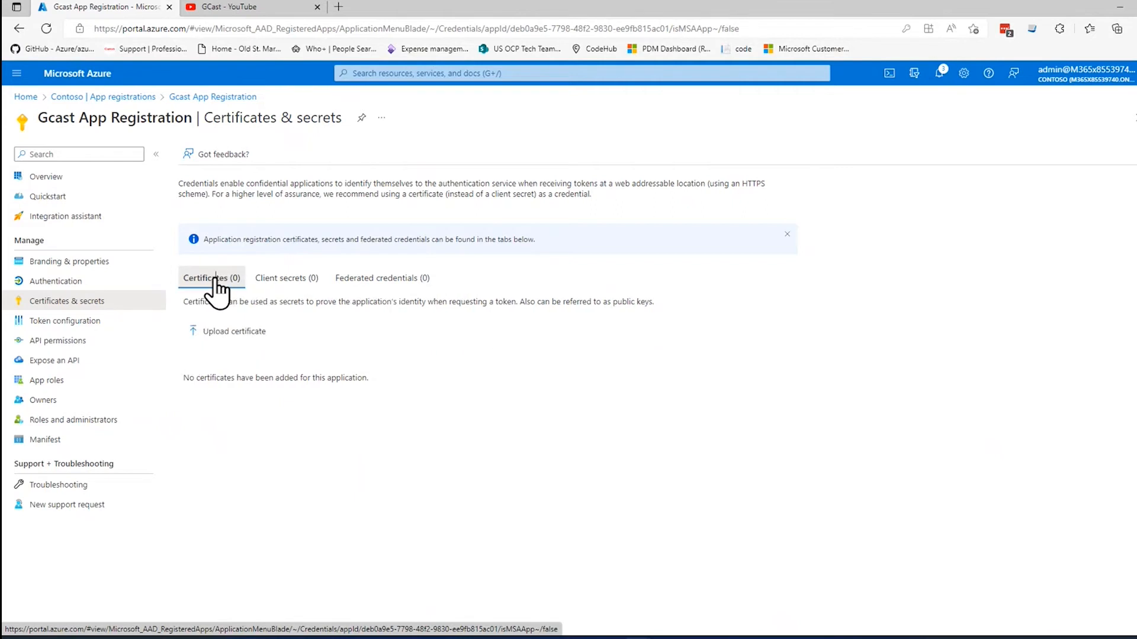
{"action": "left_click", "coordinate": [287, 278]}
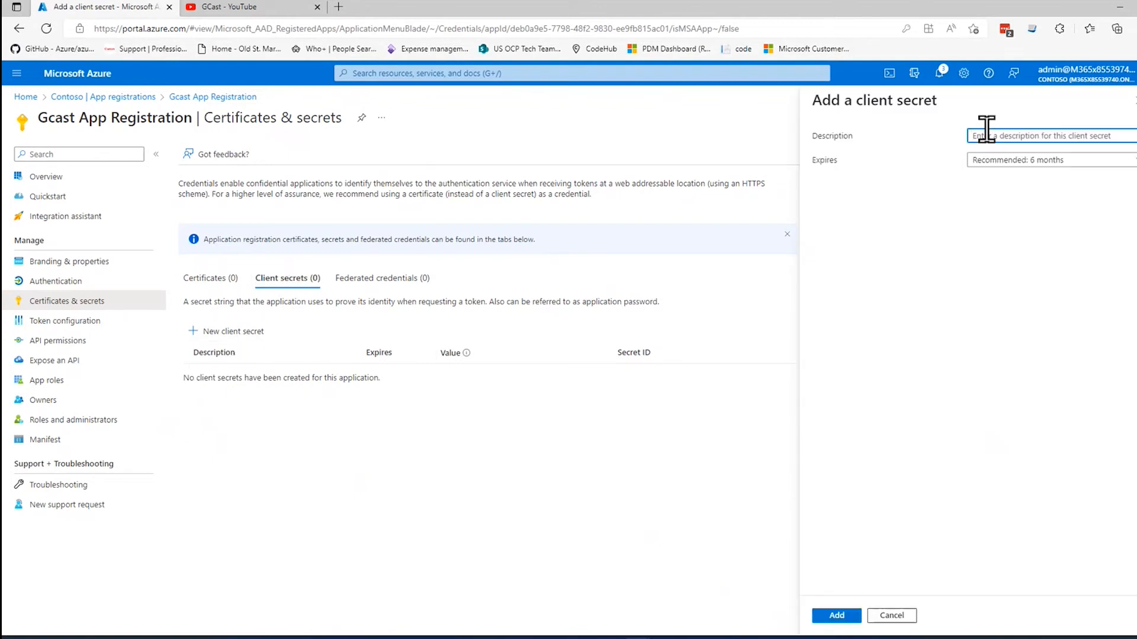
- Add client secret 'gcast secret' with a 3-month expiry
{"action": "type", "text": "gcast"}
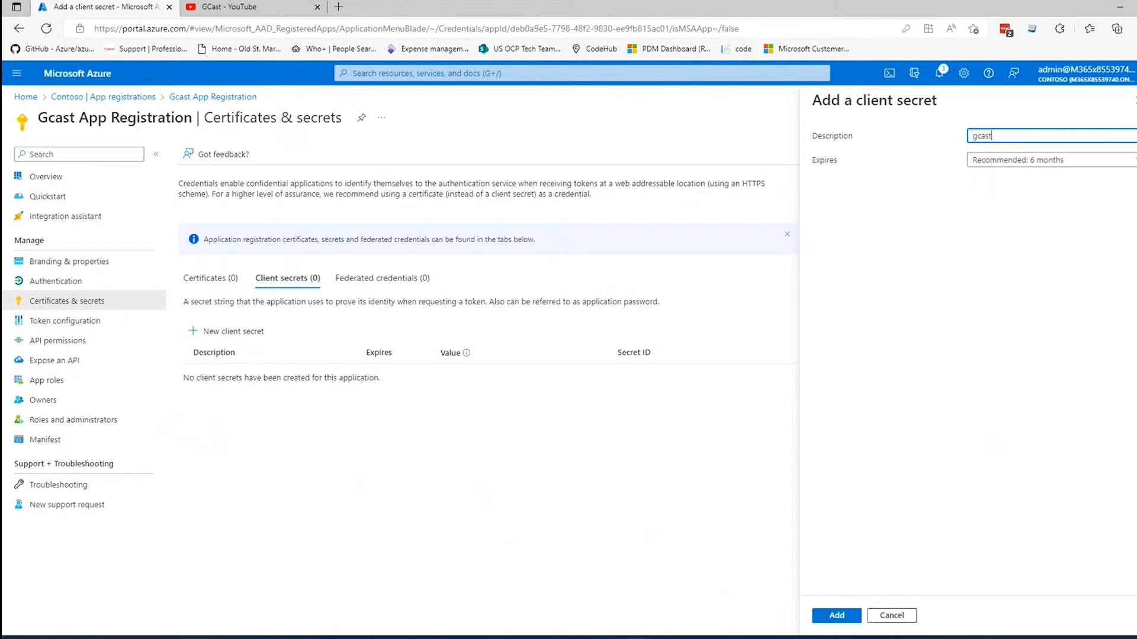
{"action": "type", "text": "secret"}
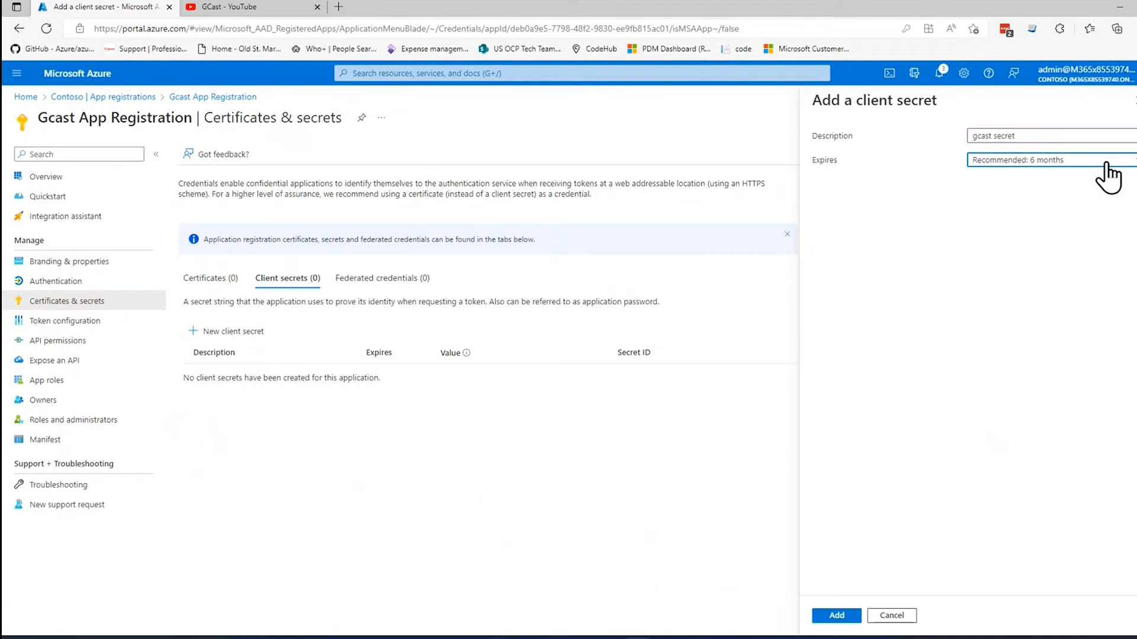
{"action": "left_click", "coordinate": [1049, 159]}
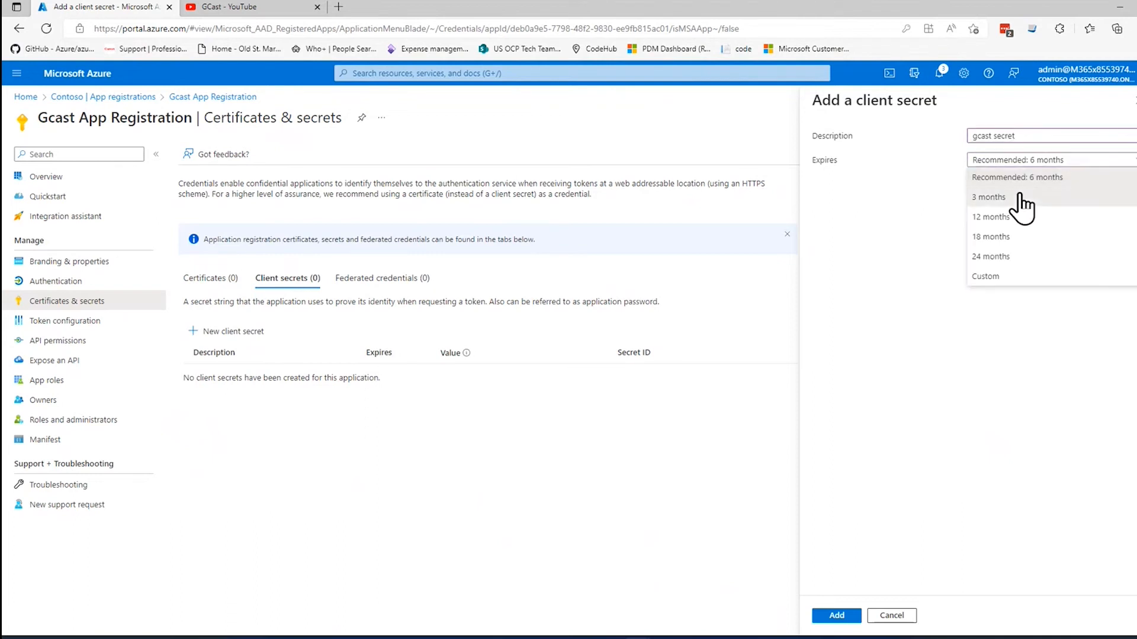
{"action": "left_click", "coordinate": [987, 197]}
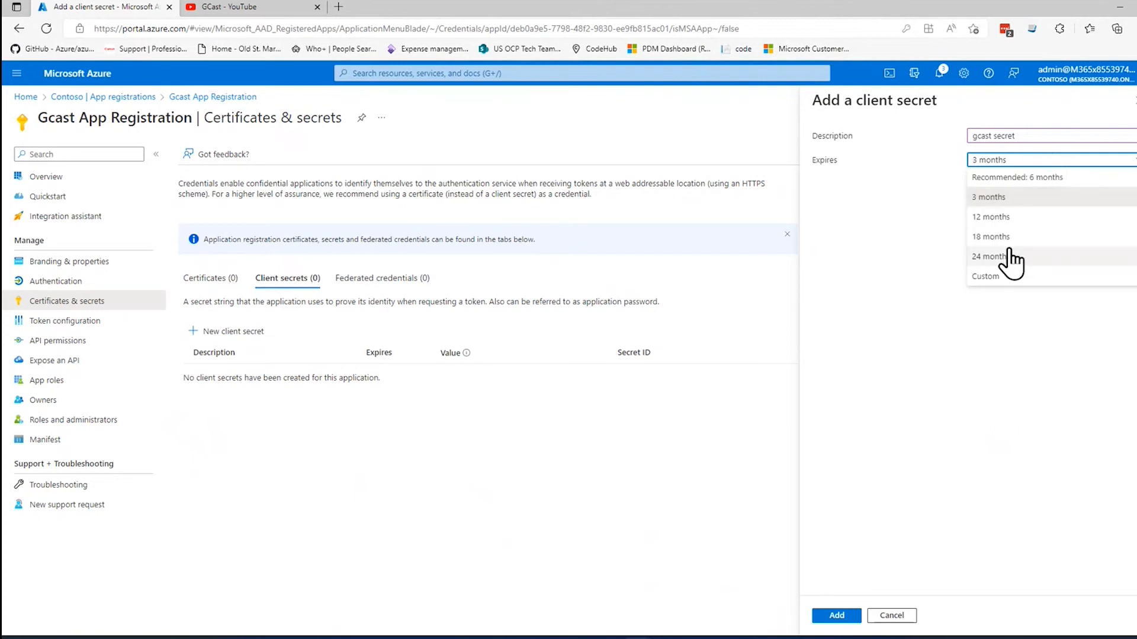
{"action": "left_click", "coordinate": [990, 256]}
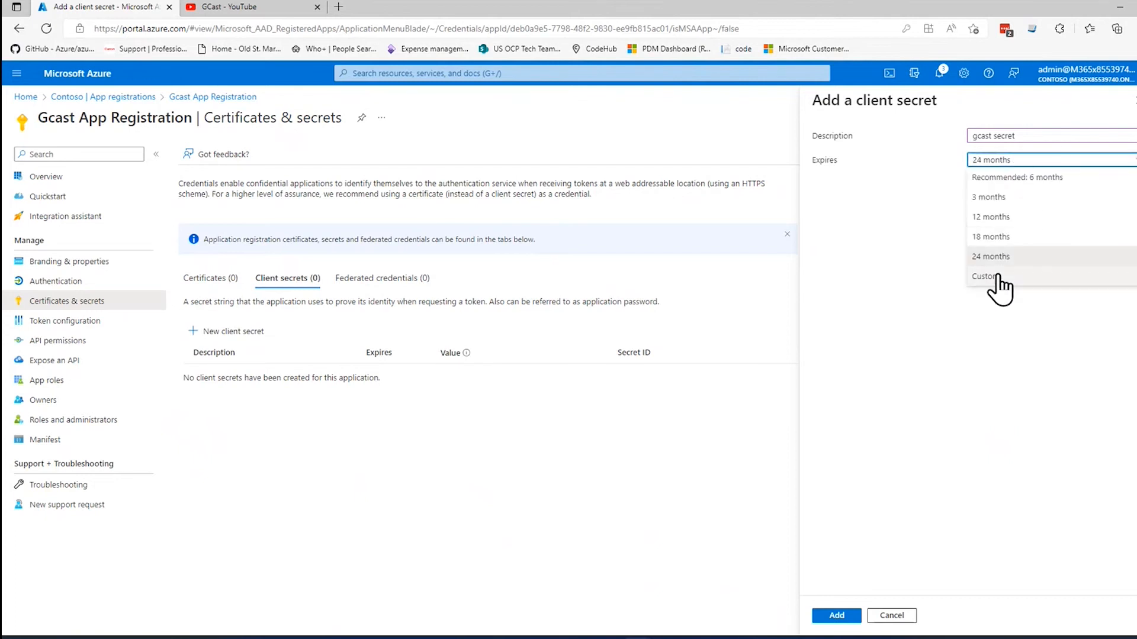
{"action": "left_click", "coordinate": [984, 276]}
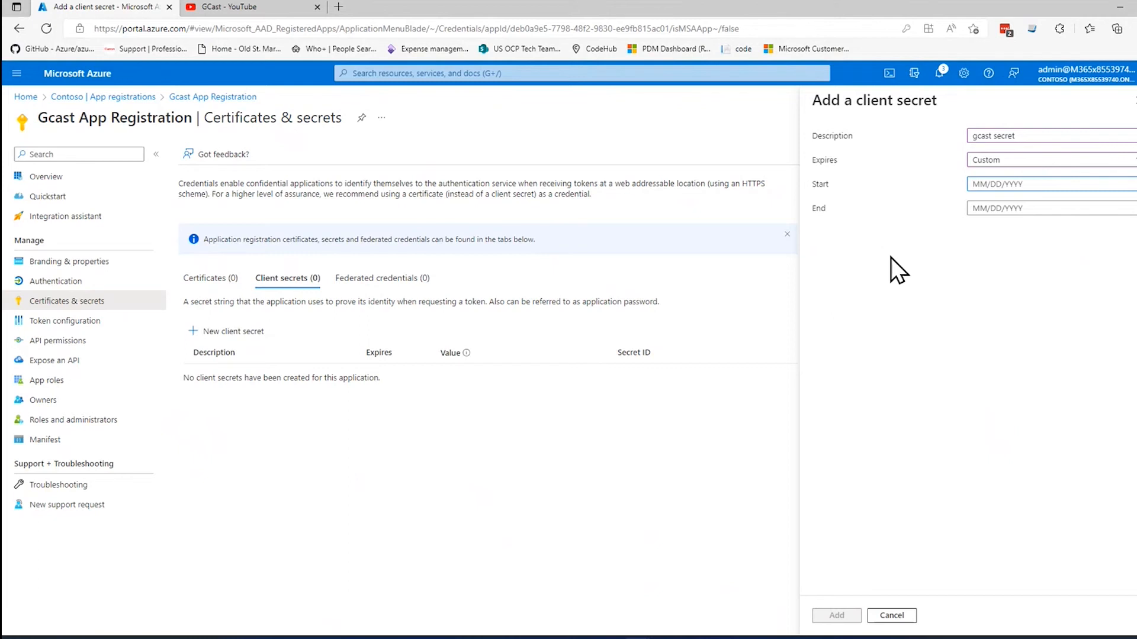
{"action": "left_click", "coordinate": [1048, 159]}
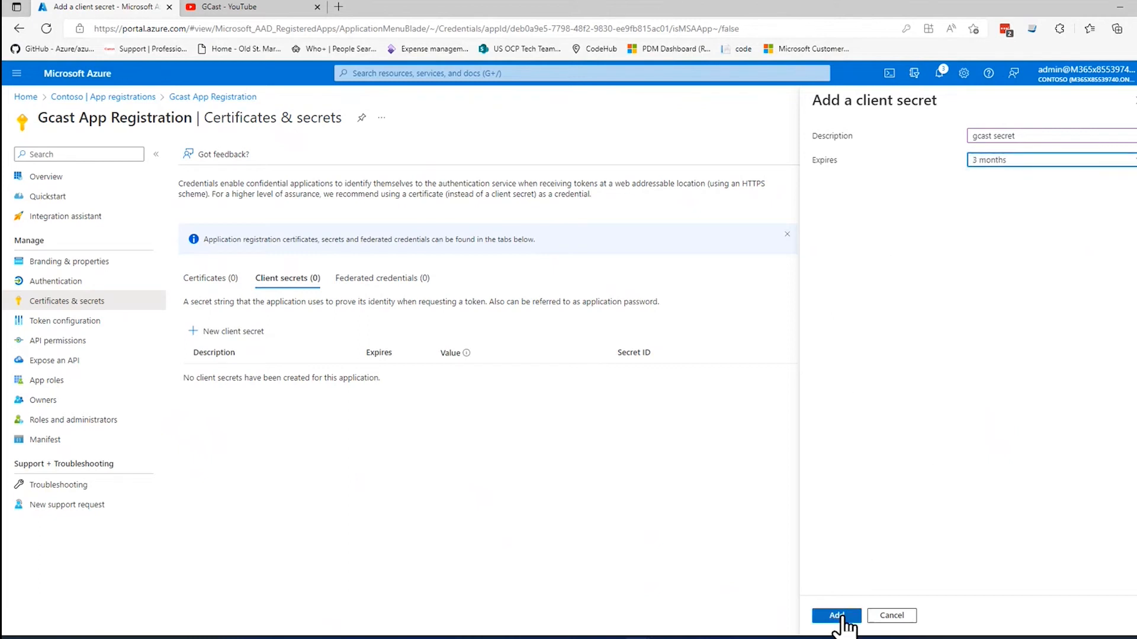
{"action": "left_click", "coordinate": [835, 615]}
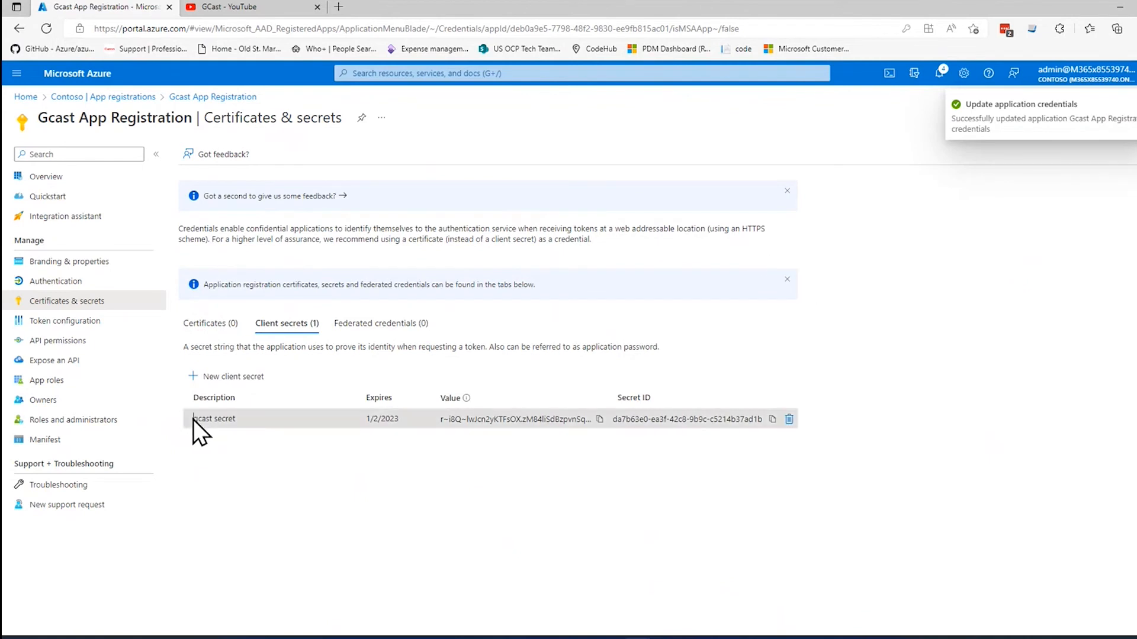
- Copy the value of the new 'gcast secret' client secret
{"action": "double_click", "coordinate": [371, 419]}
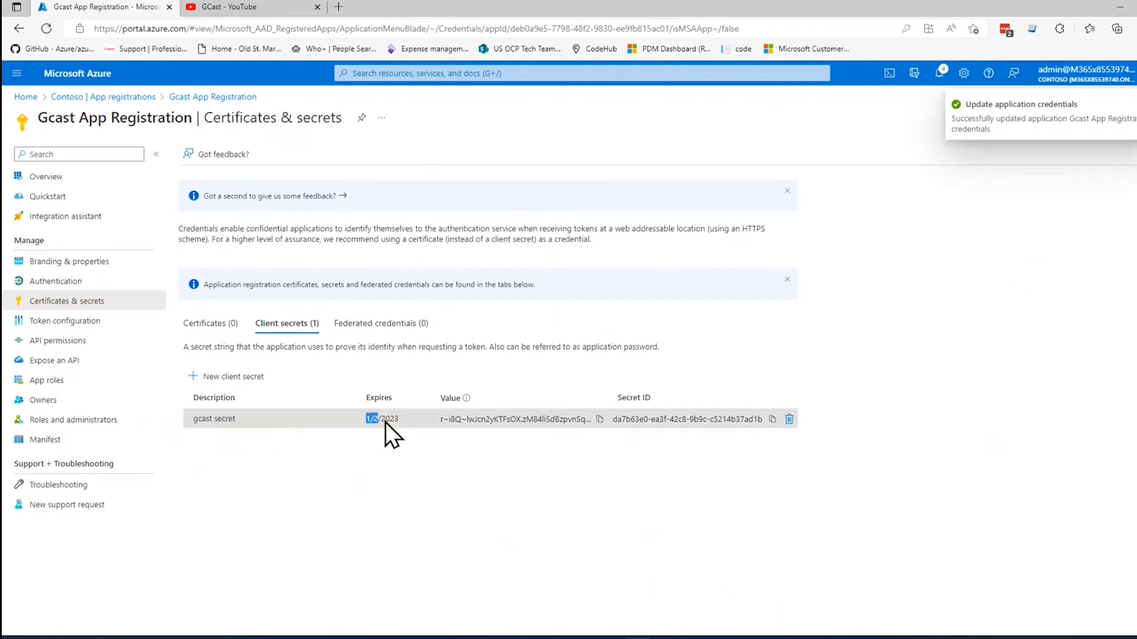
{"action": "left_click", "coordinate": [518, 419]}
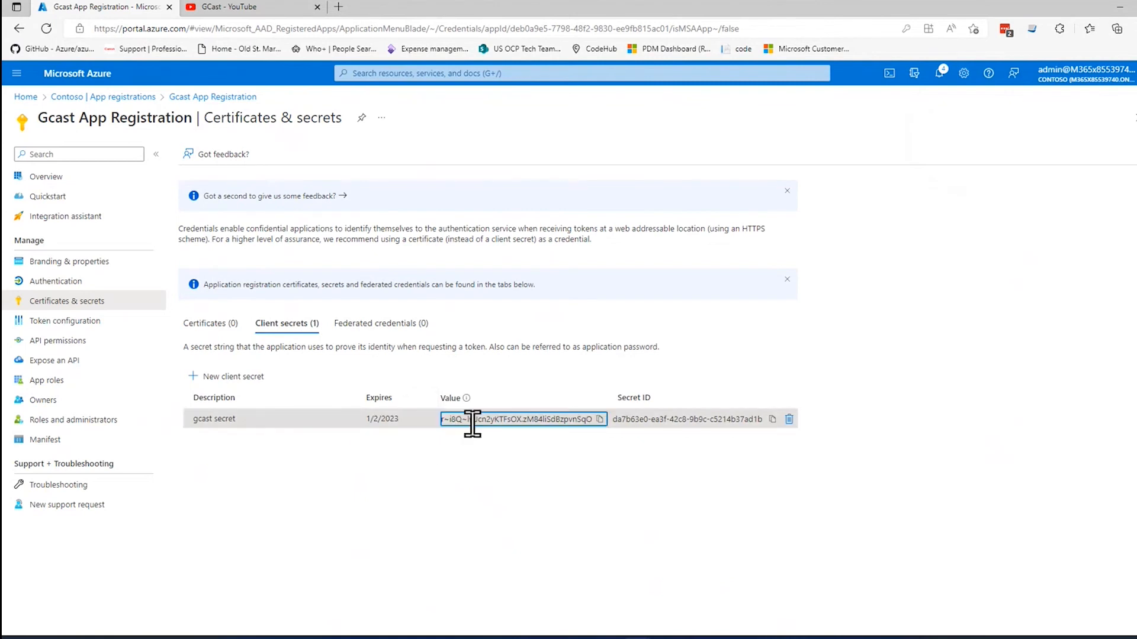
{"action": "left_click", "coordinate": [600, 419]}
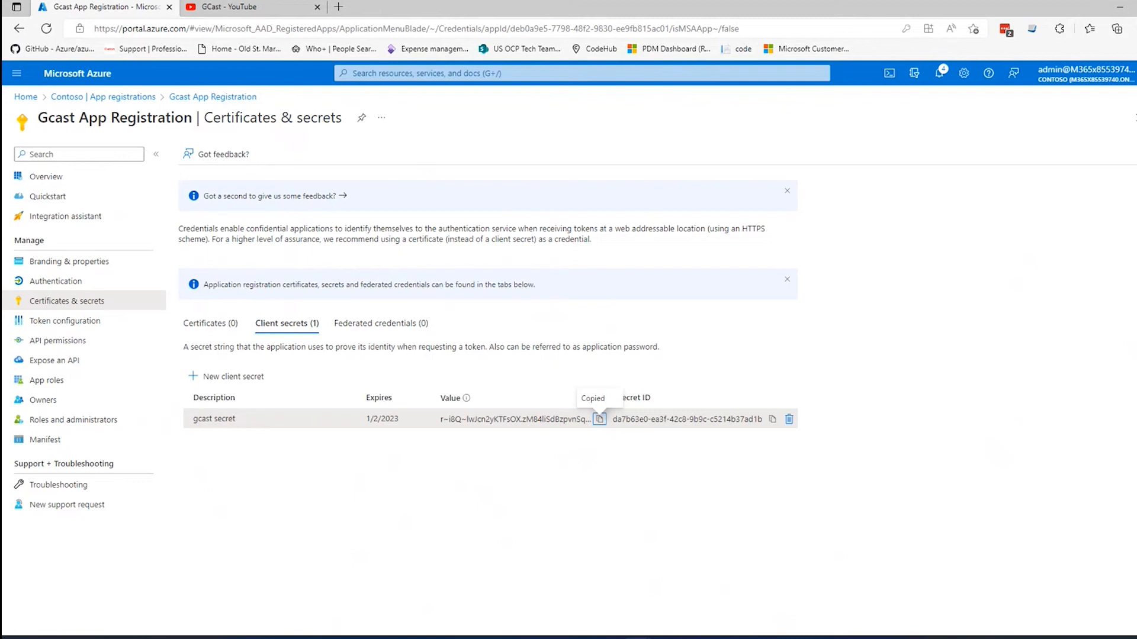
{"action": "mouse_move", "coordinate": [91, 155]}
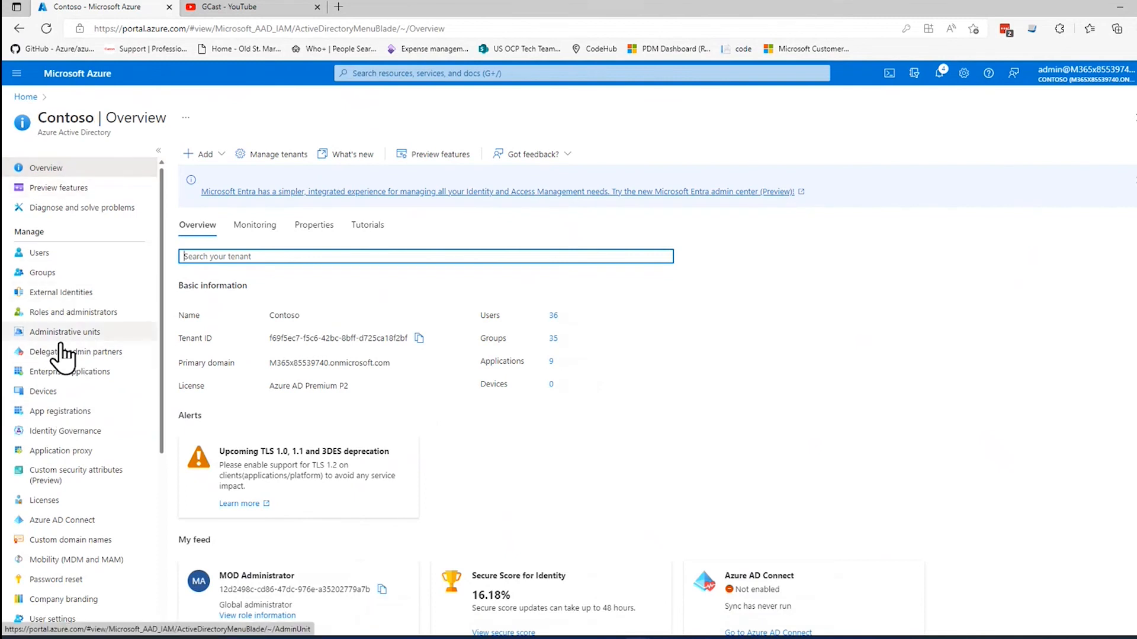
- Reopen Gcast App Registration from App registrations and go to Certificates & secrets
{"action": "left_click", "coordinate": [61, 411]}
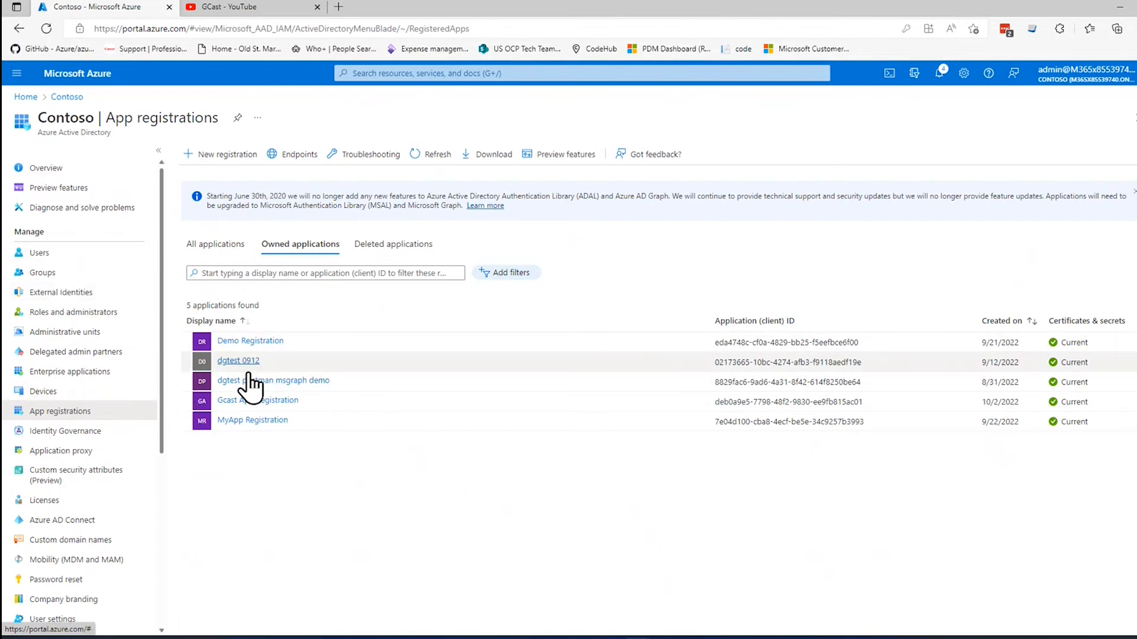
{"action": "left_click", "coordinate": [258, 400]}
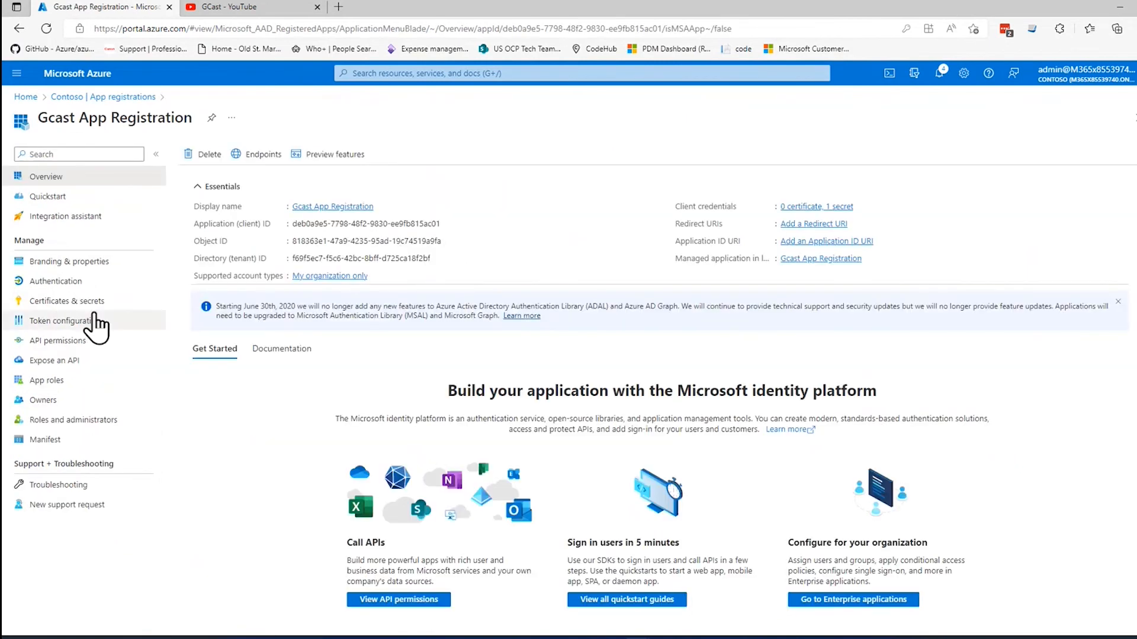
{"action": "left_click", "coordinate": [67, 300]}
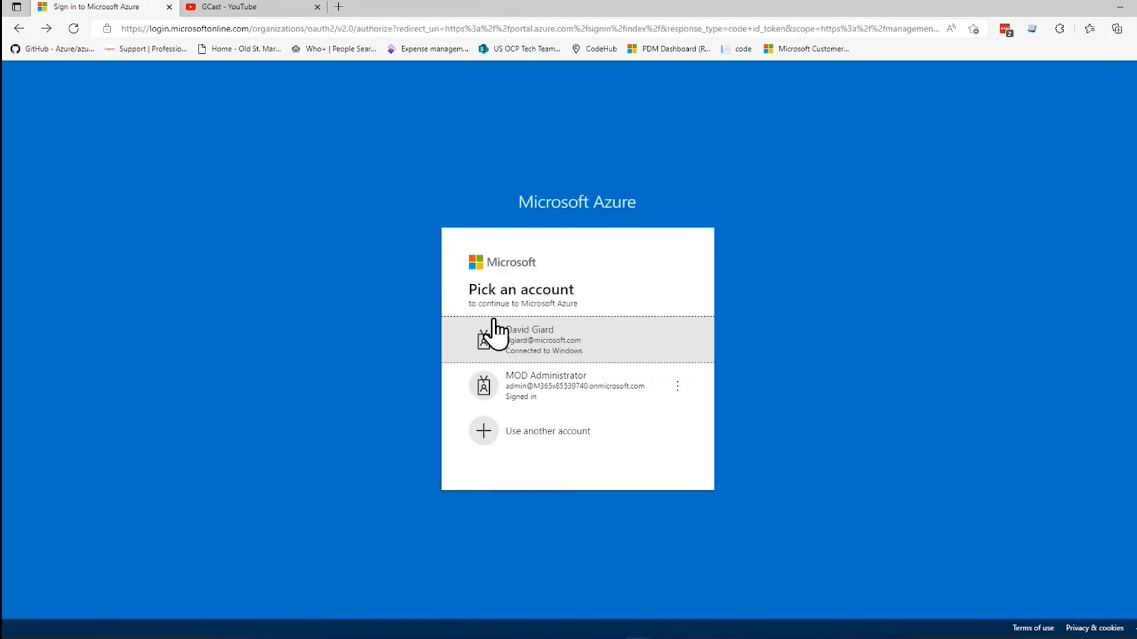
- Pick and confirm the administrator account to reach Certificates & secrets with the masked secret
{"action": "left_click", "coordinate": [536, 340]}
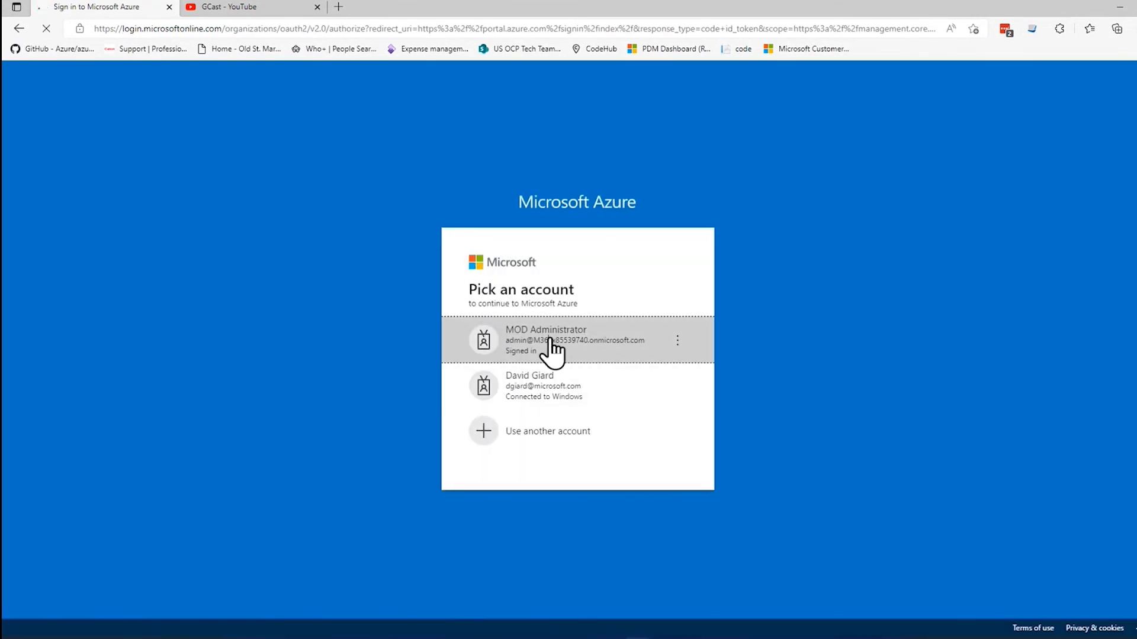
{"action": "left_click", "coordinate": [576, 340]}
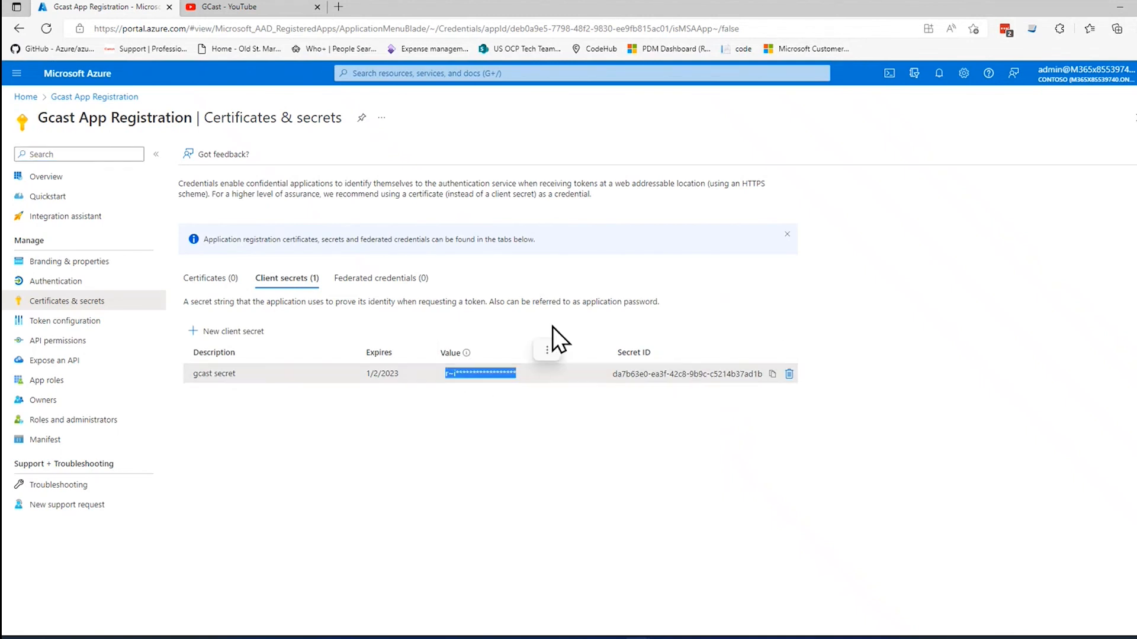
{"action": "mouse_move", "coordinate": [609, 275]}
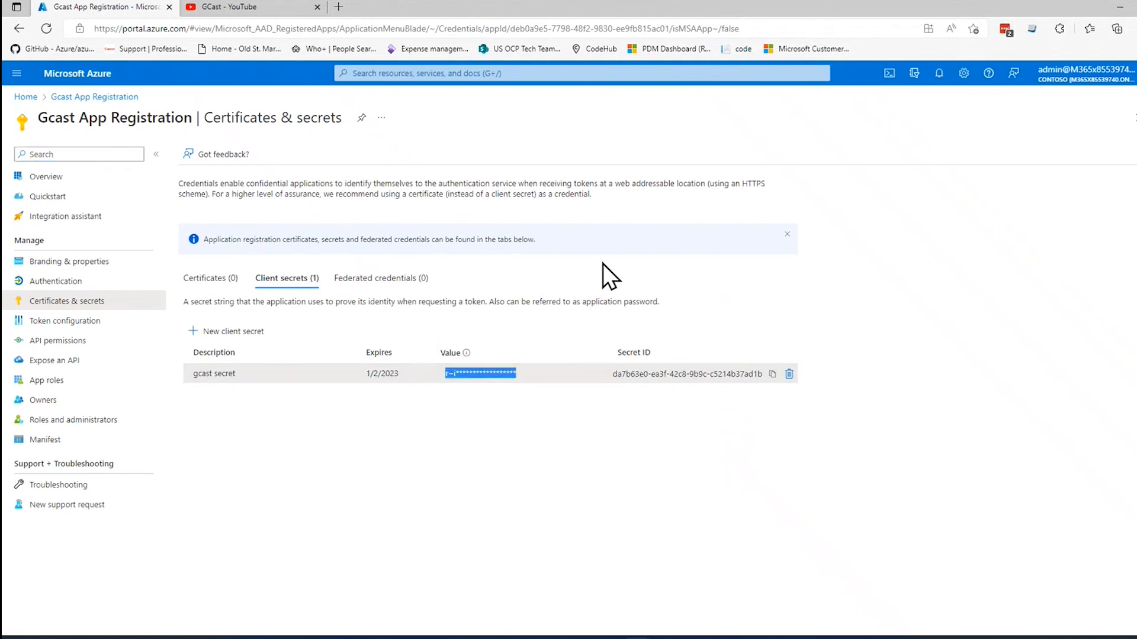